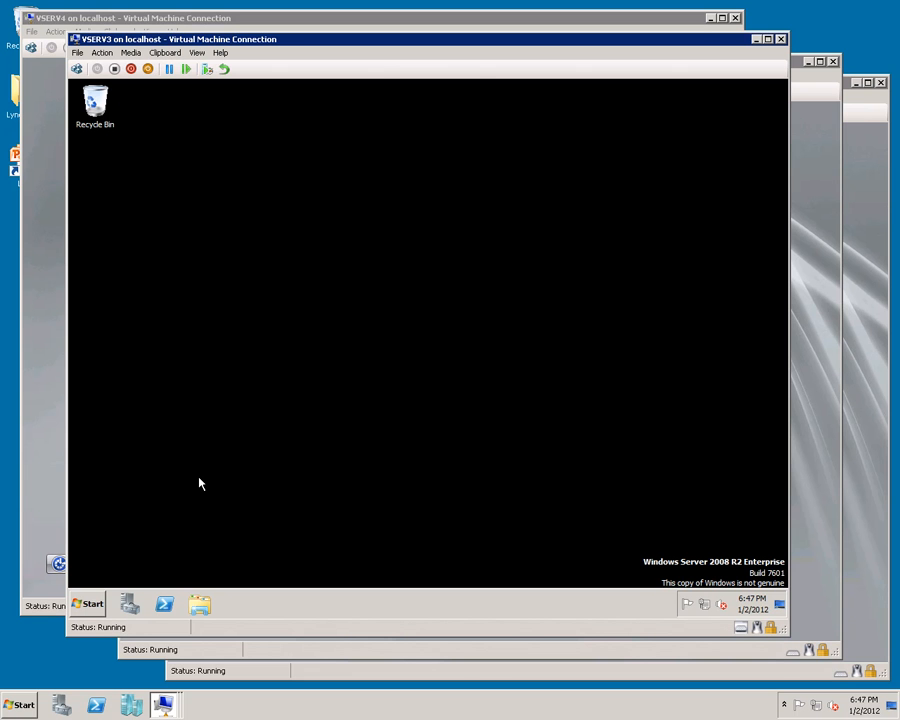
# Step: Mount the Visual Studio 2010 Professional ISO in the VM's DVD drive via Media > DVD Drive > Insert Disk
pyautogui.click(132, 52)
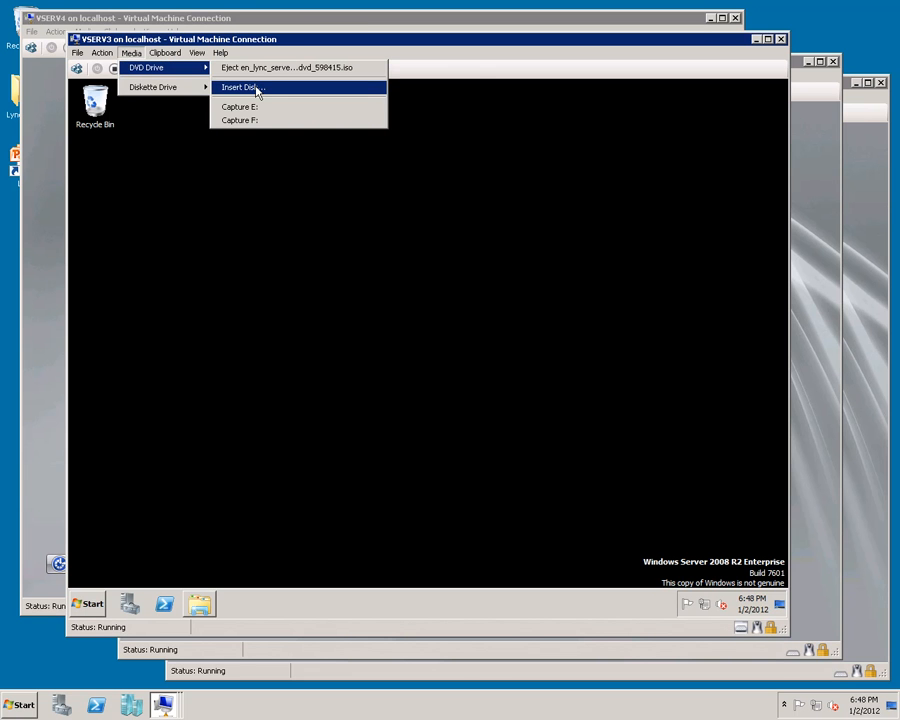
pyautogui.click(240, 88)
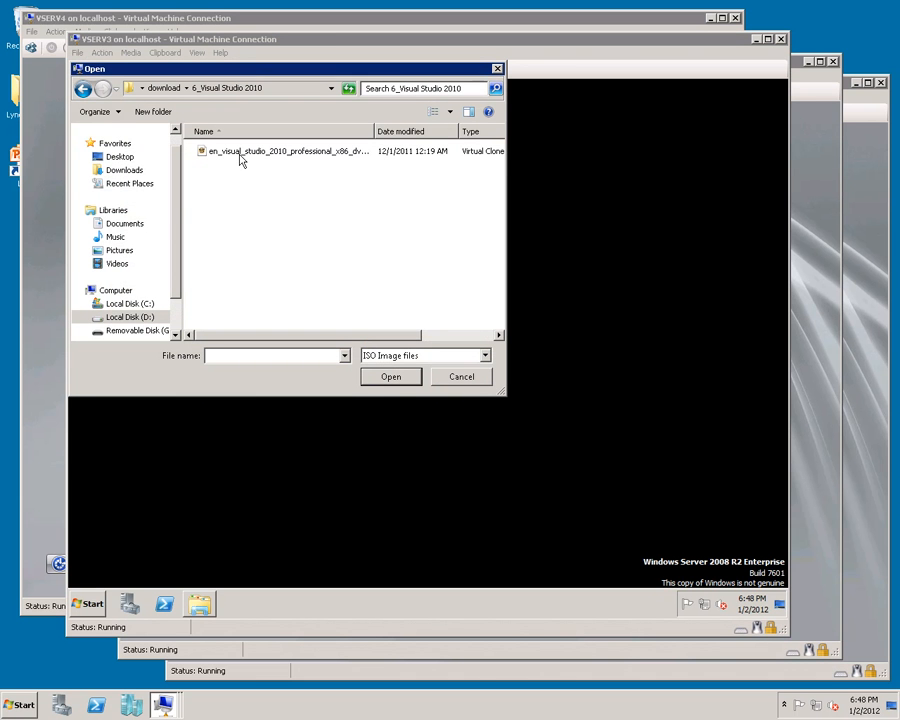
pyautogui.click(288, 150)
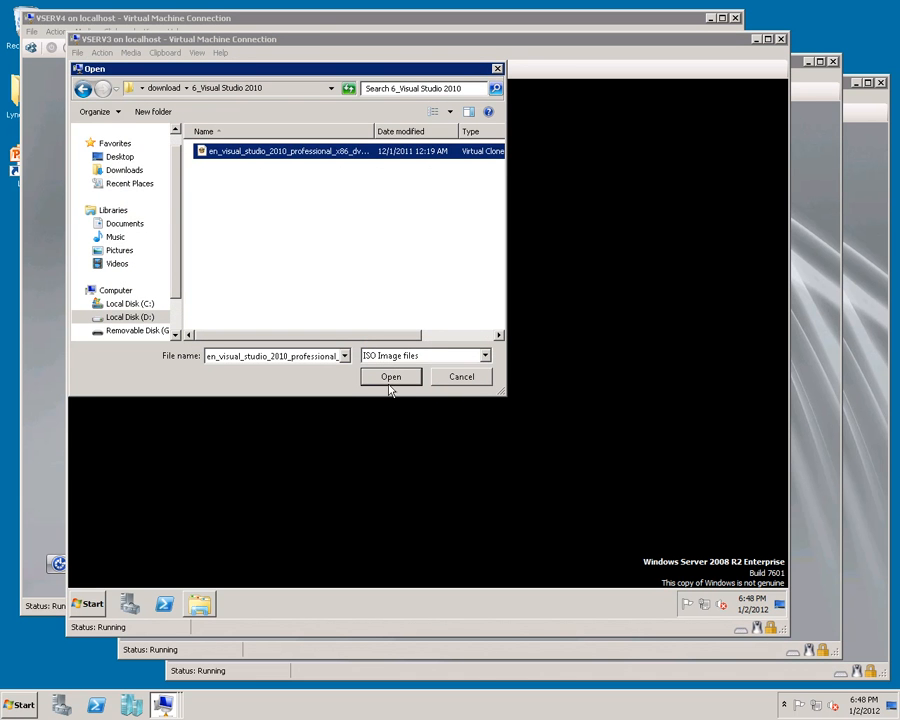
pyautogui.click(392, 376)
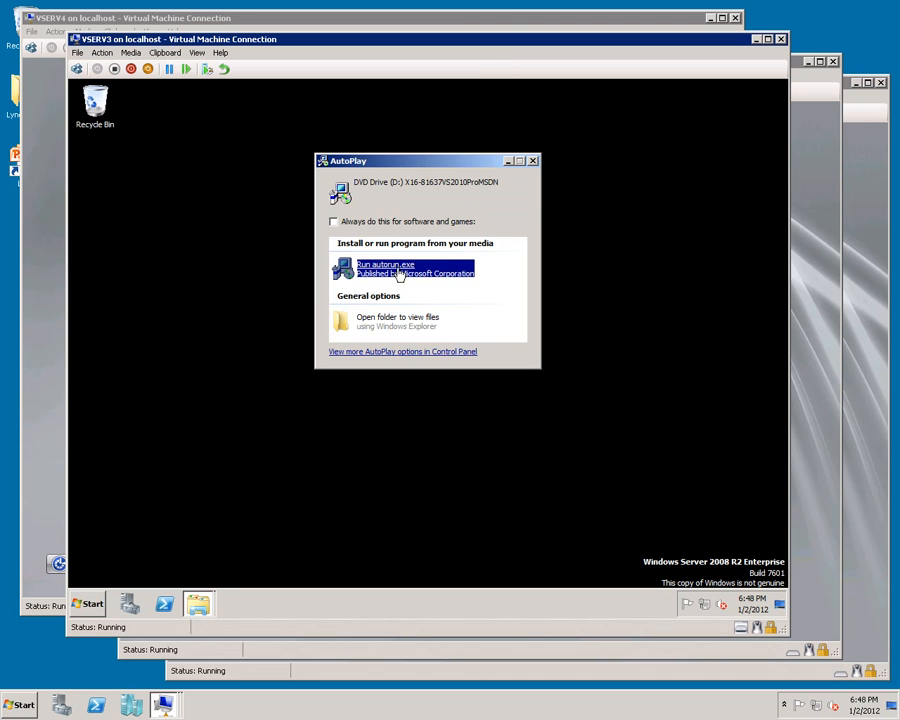
# Step: Run autorun from the disc and start a Full installation of Visual Studio 2010, accepting the license
pyautogui.click(384, 268)
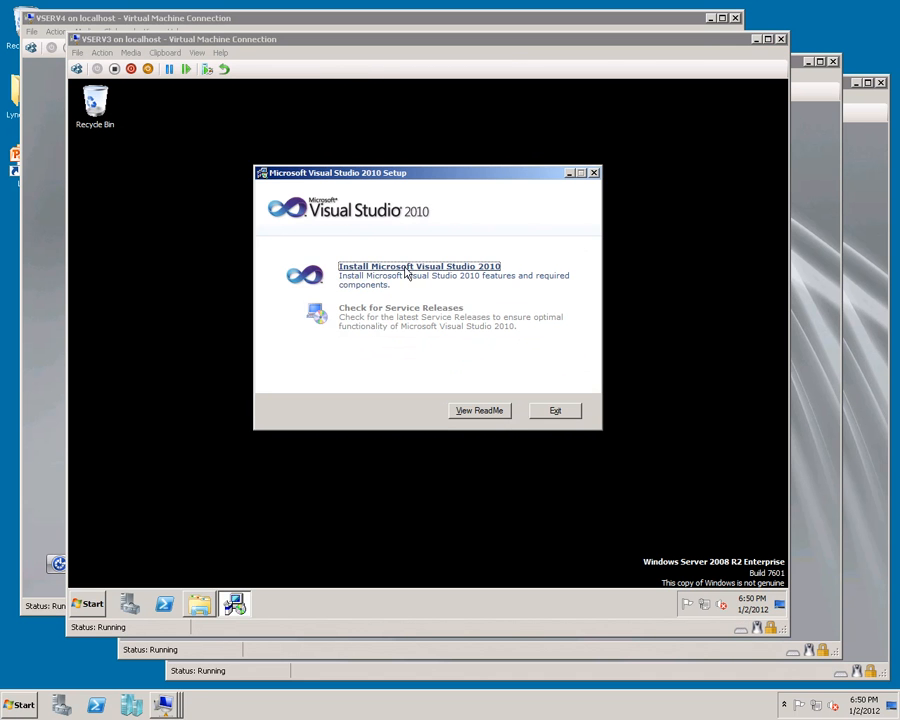
pyautogui.click(420, 264)
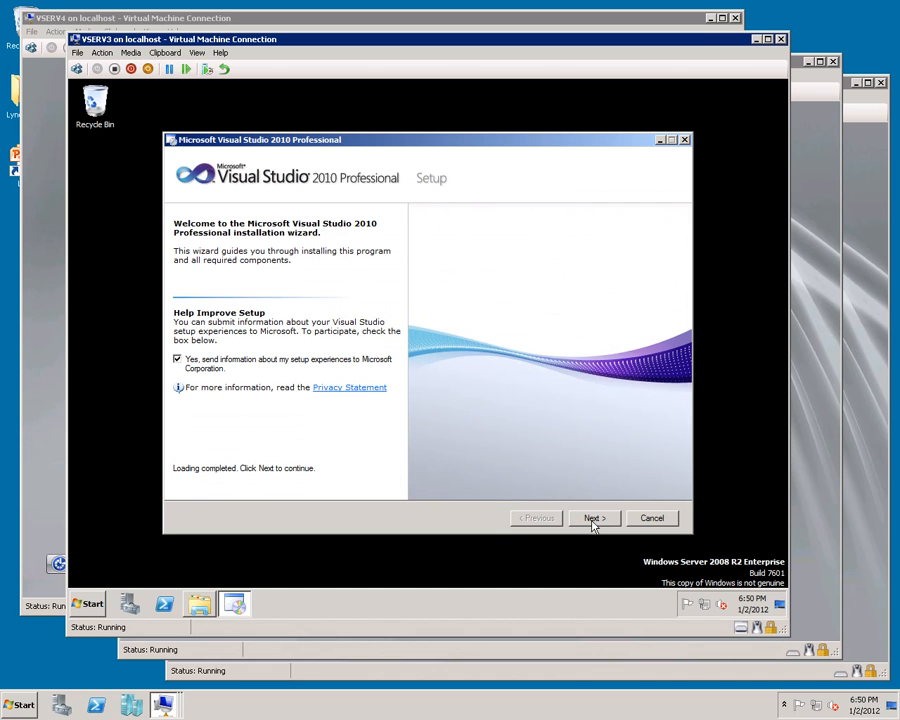
pyautogui.click(594, 516)
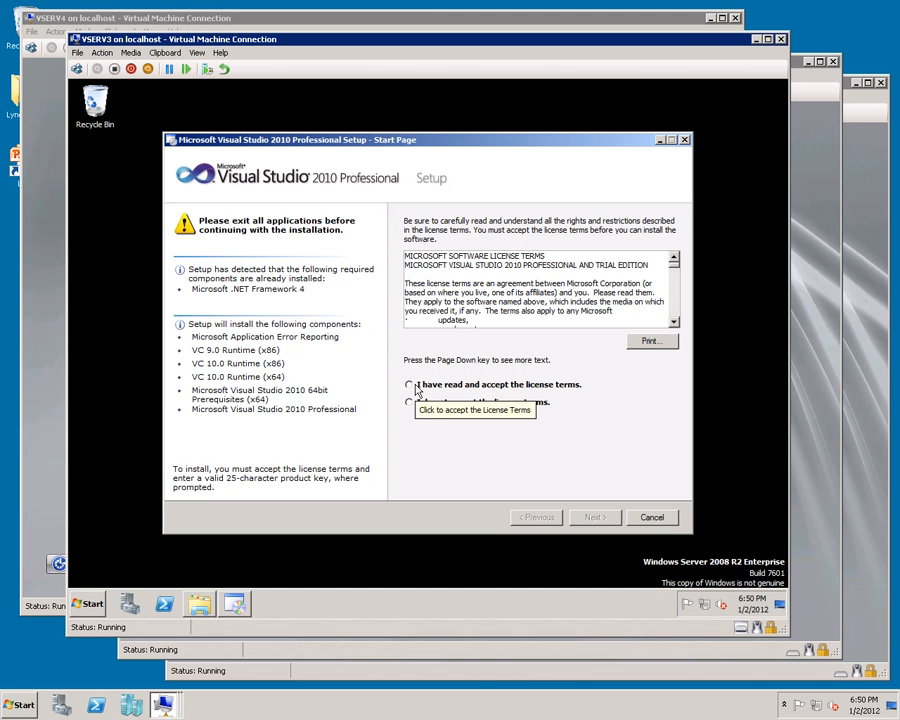
pyautogui.click(408, 384)
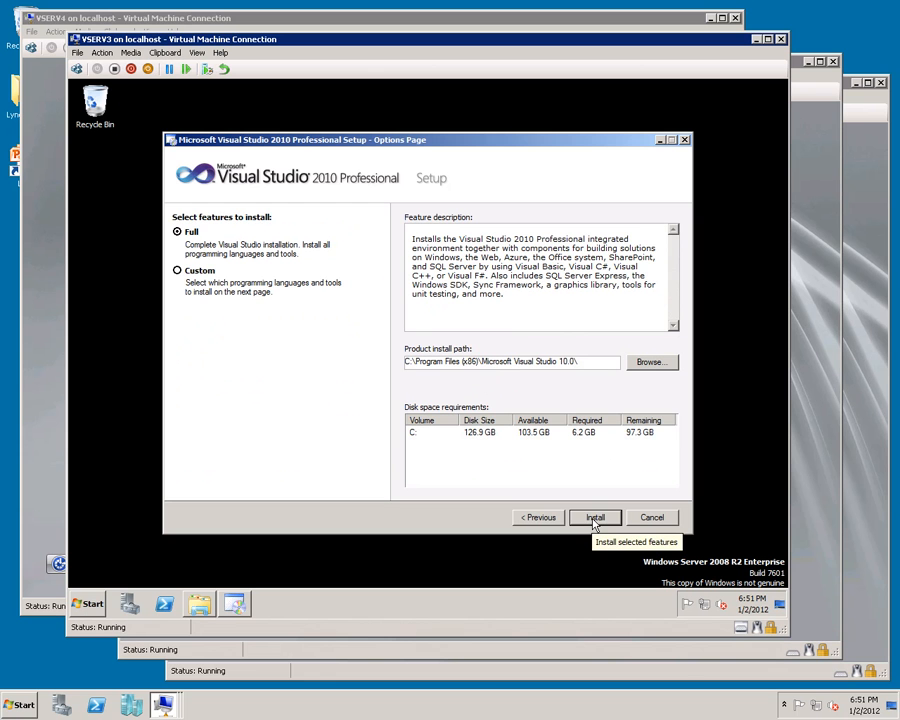
pyautogui.click(596, 516)
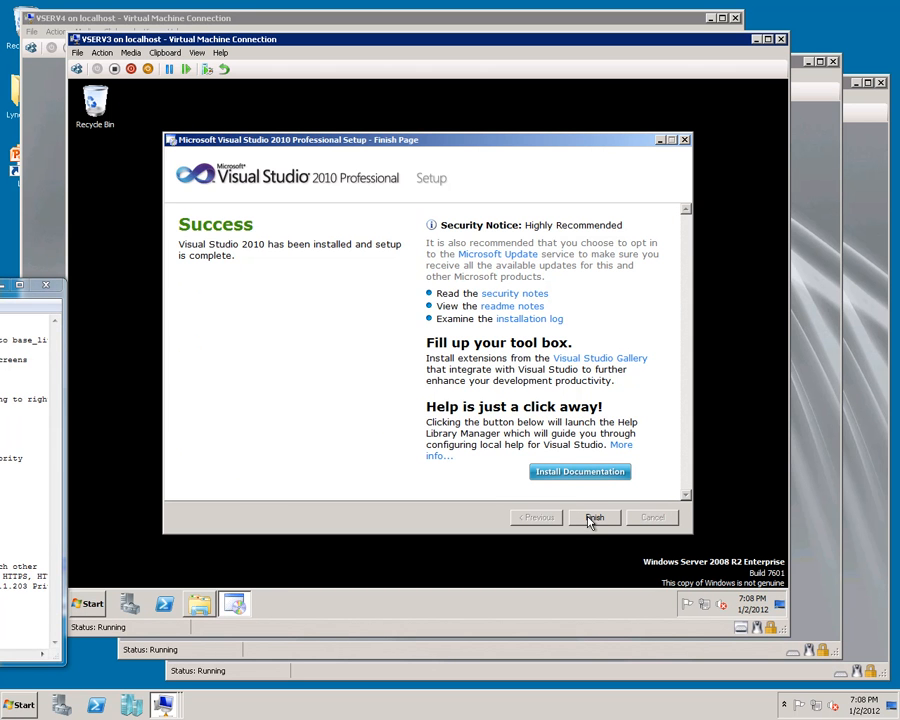
# Step: Finish the completed installation wizard and exit the setup launcher
pyautogui.click(594, 516)
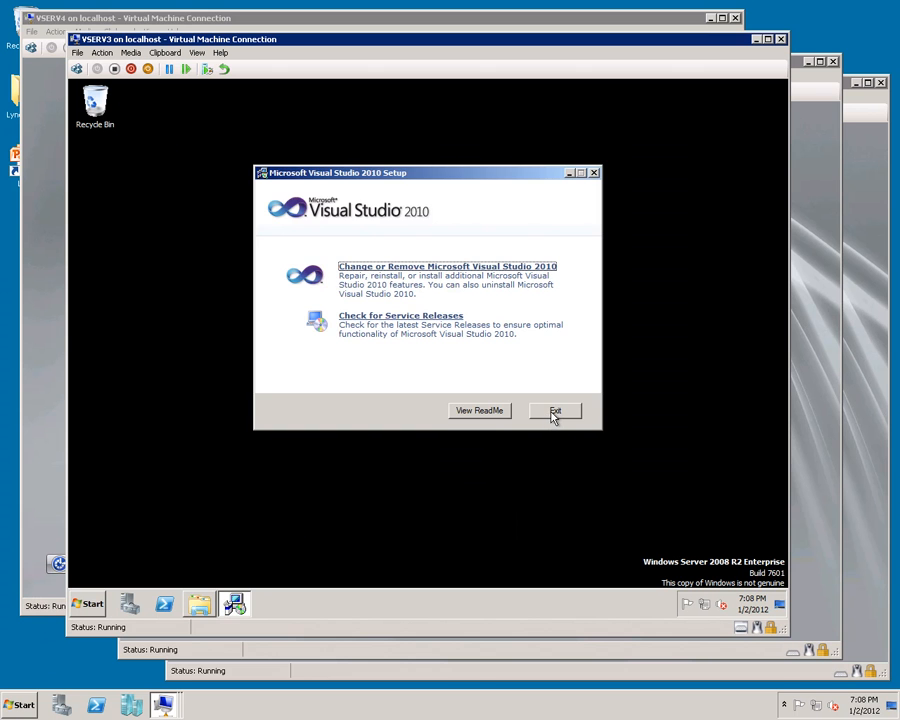
pyautogui.click(556, 410)
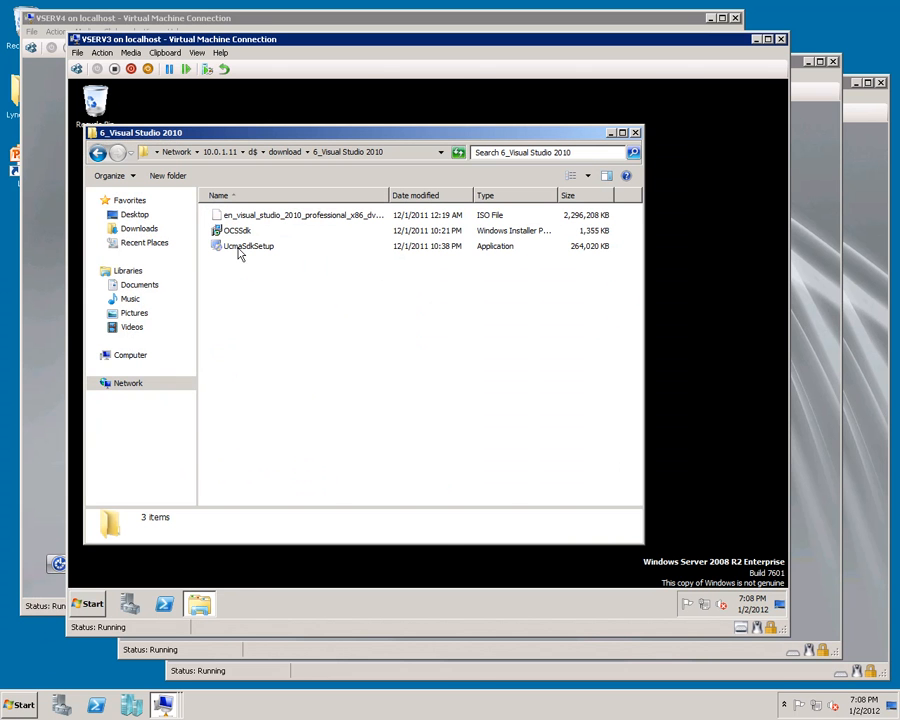
pyautogui.moveTo(248, 246)
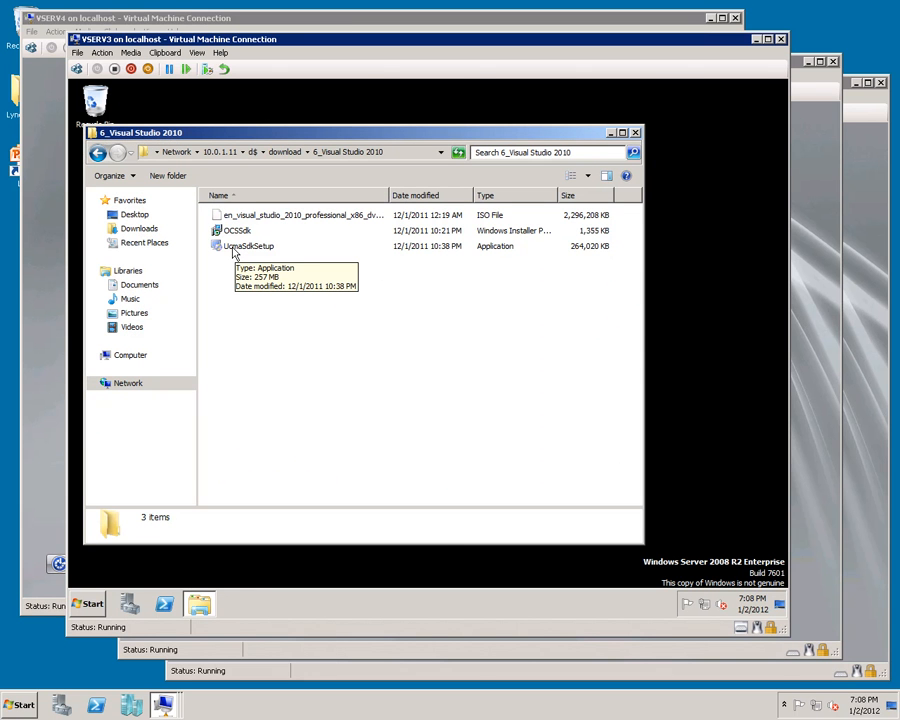
pyautogui.moveTo(240, 250)
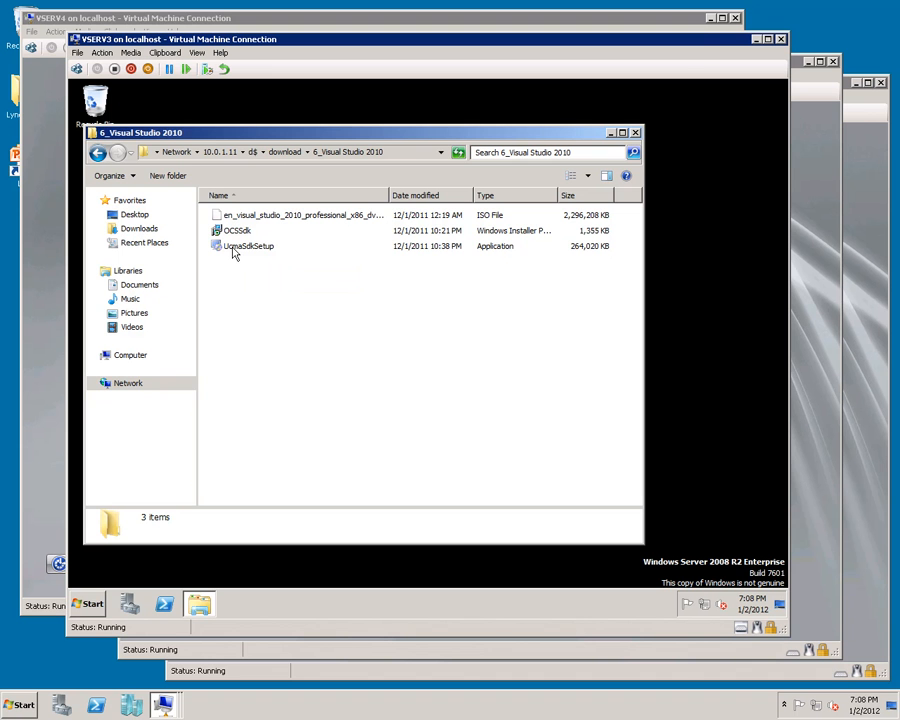
# Step: Run UcmaSdkSetup, accept the license and install the UCMA 3.0 SDK to its default location
pyautogui.doubleClick(248, 246)
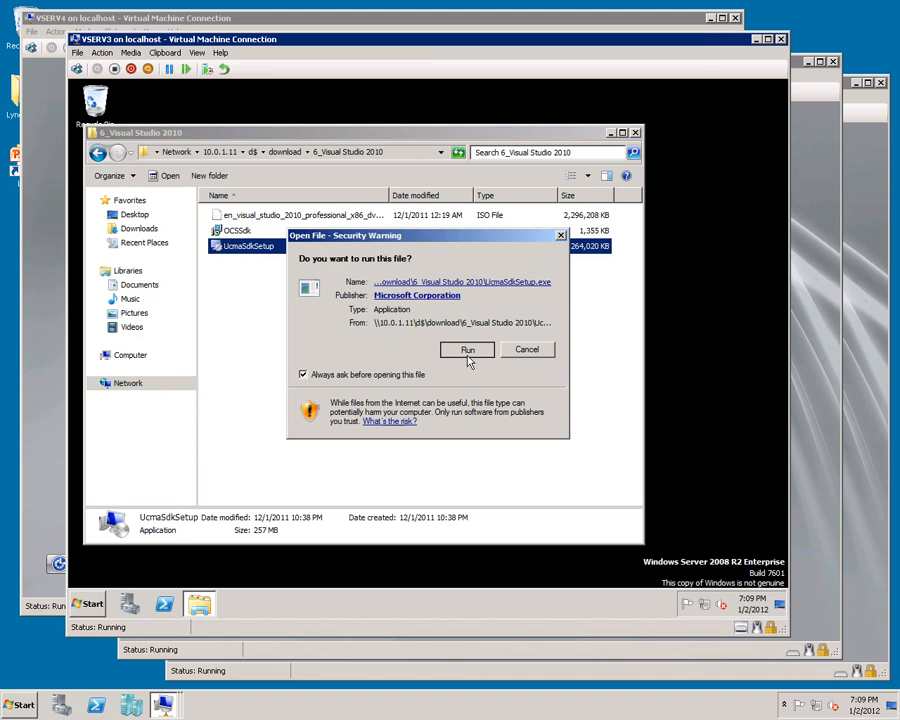
pyautogui.click(466, 348)
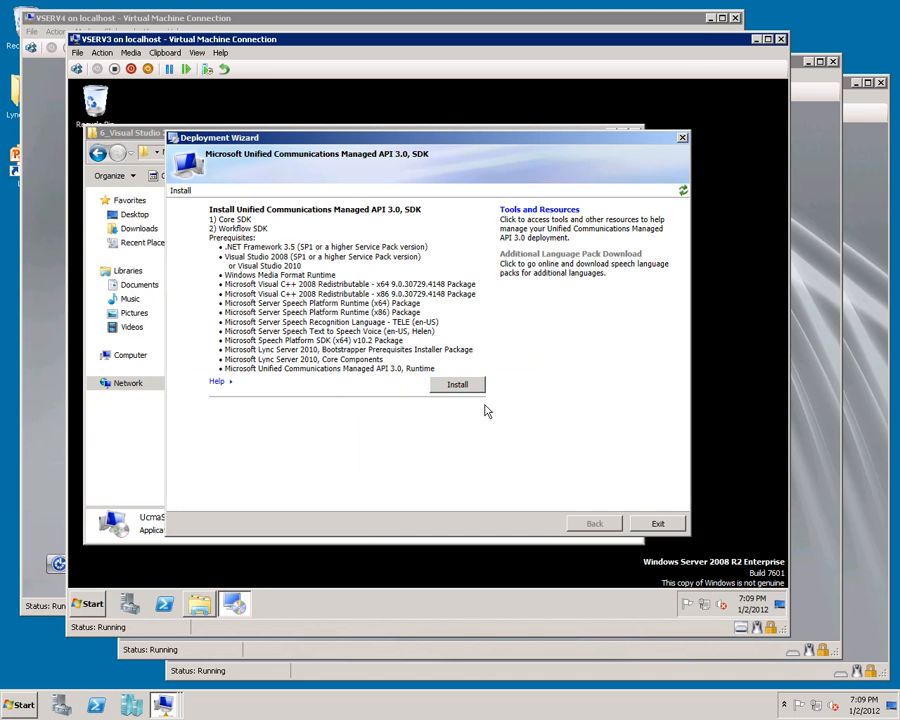
pyautogui.click(456, 384)
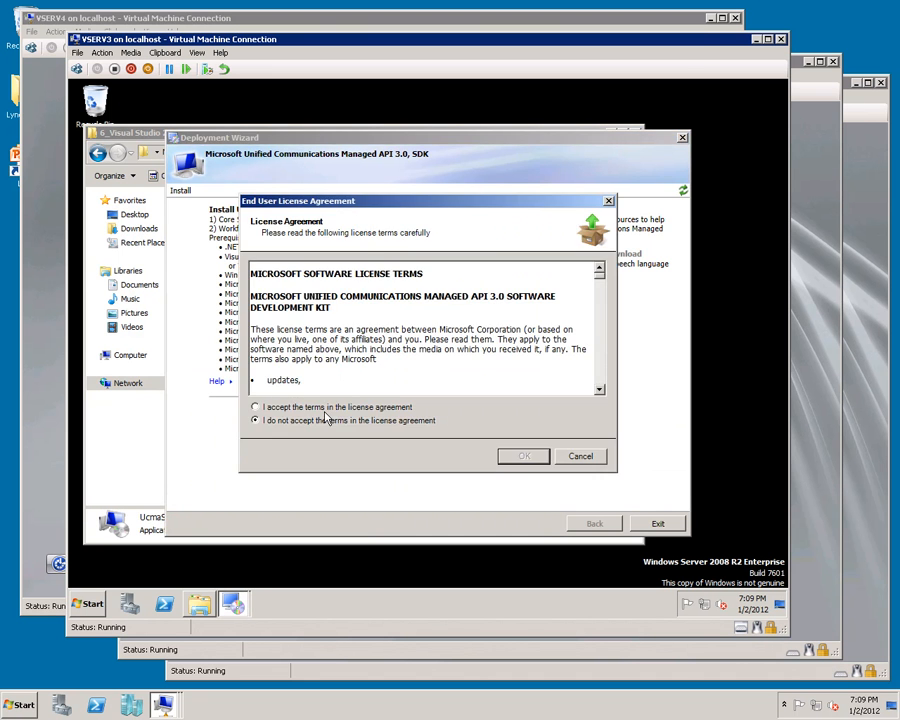
pyautogui.click(524, 456)
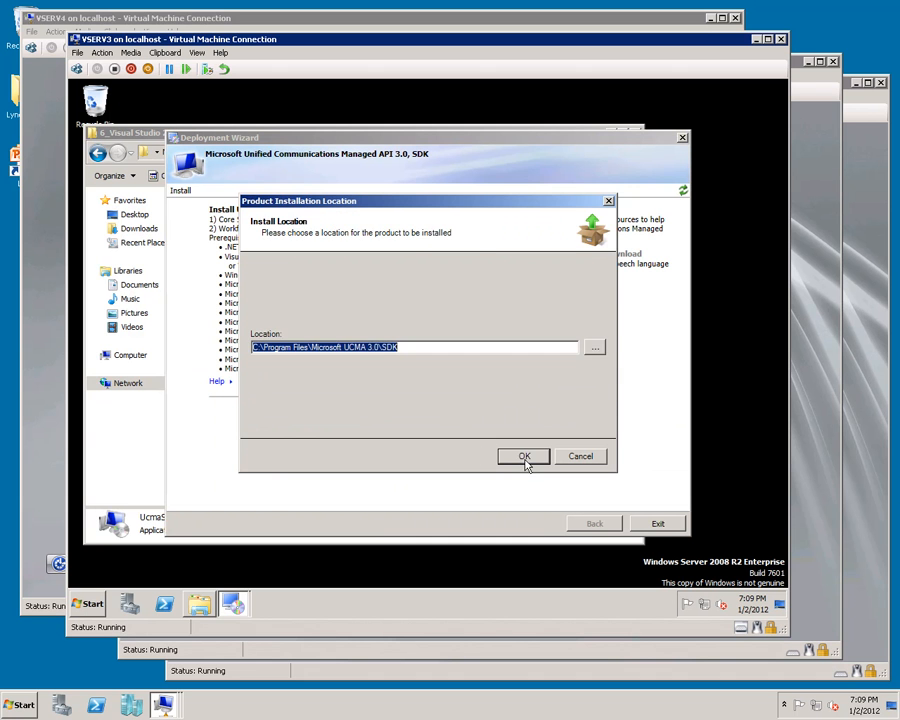
pyautogui.click(524, 456)
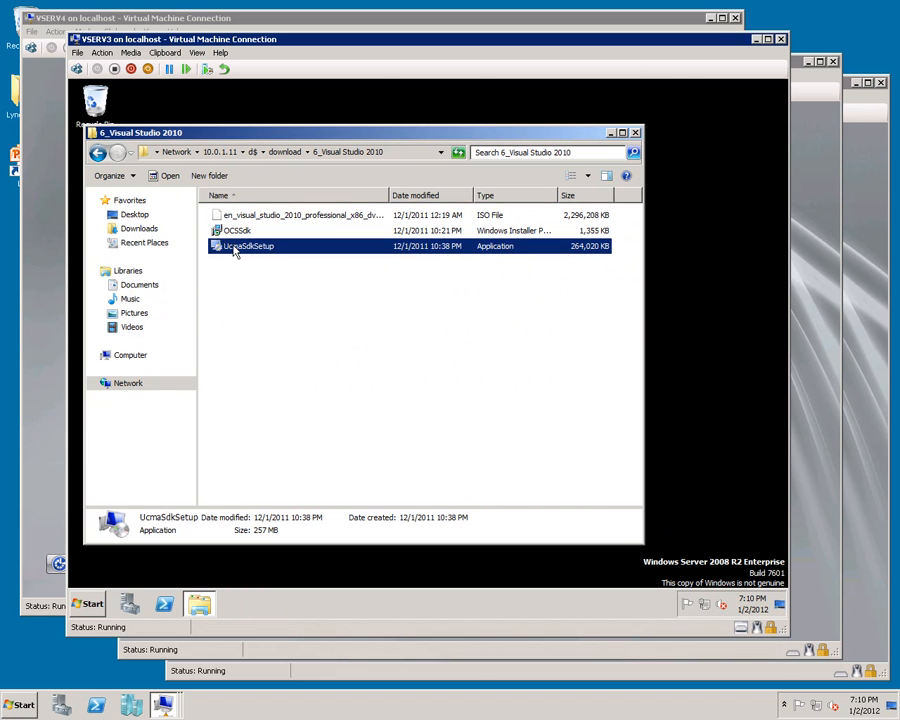
pyautogui.moveTo(236, 238)
pyautogui.write('visual')
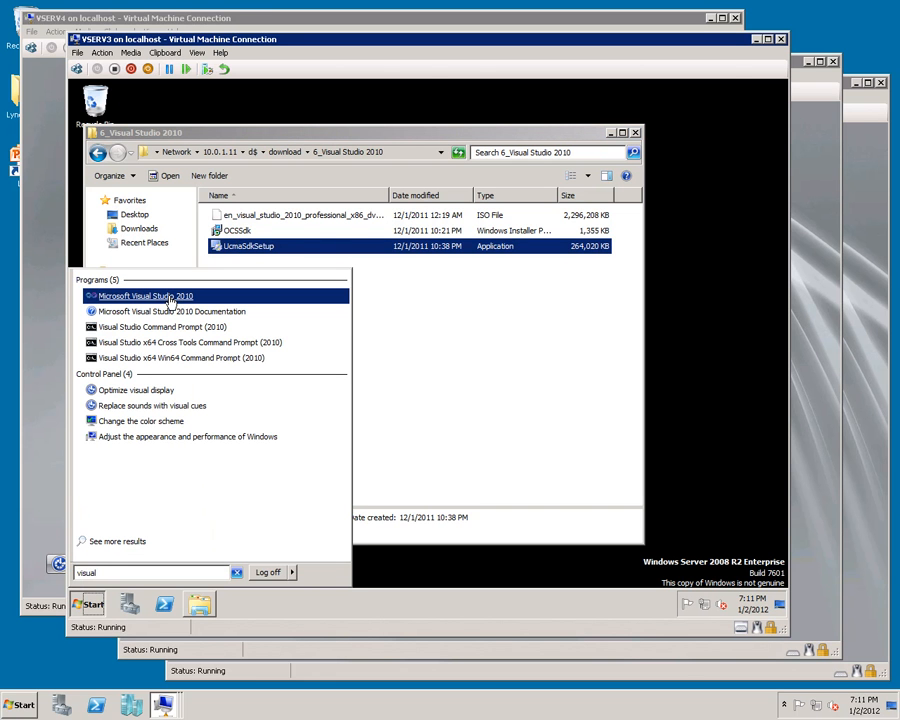
# Step: Launch Visual Studio 2010 with Visual Basic development settings and start a new project
pyautogui.click(144, 296)
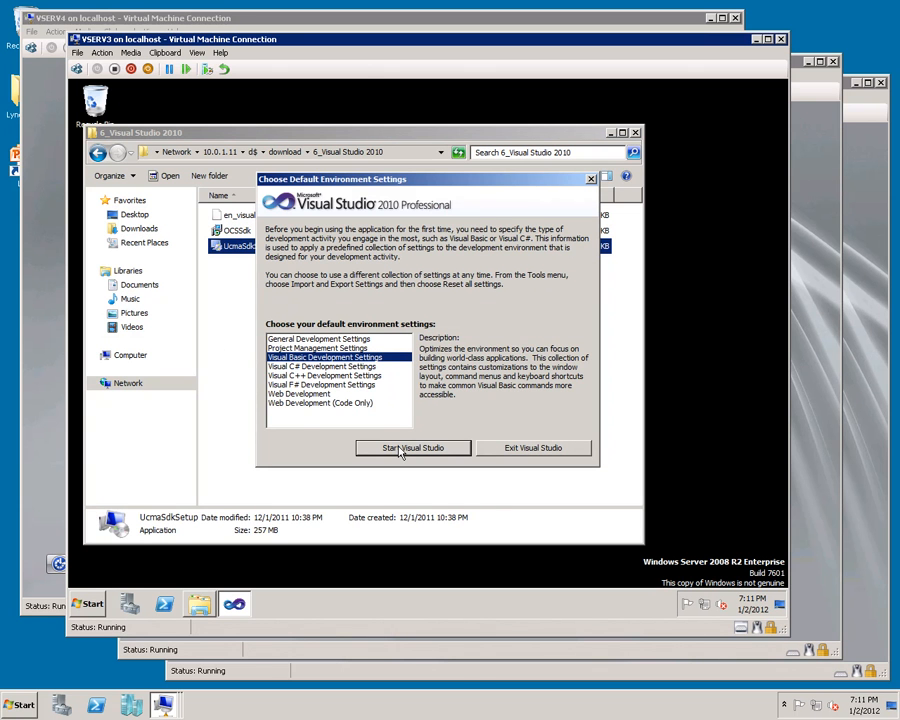
pyautogui.click(412, 448)
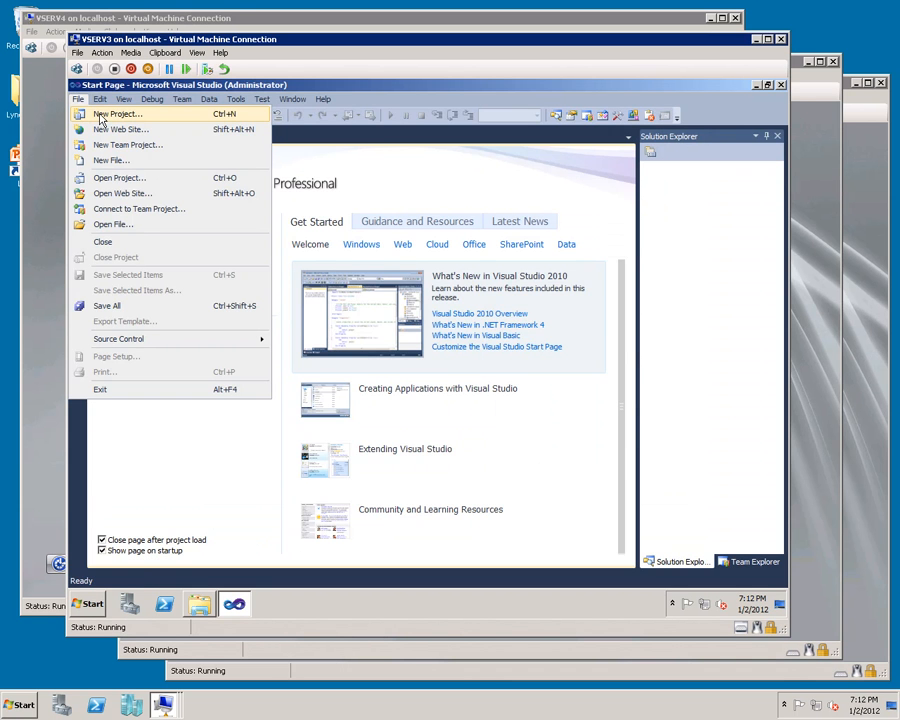
pyautogui.click(118, 112)
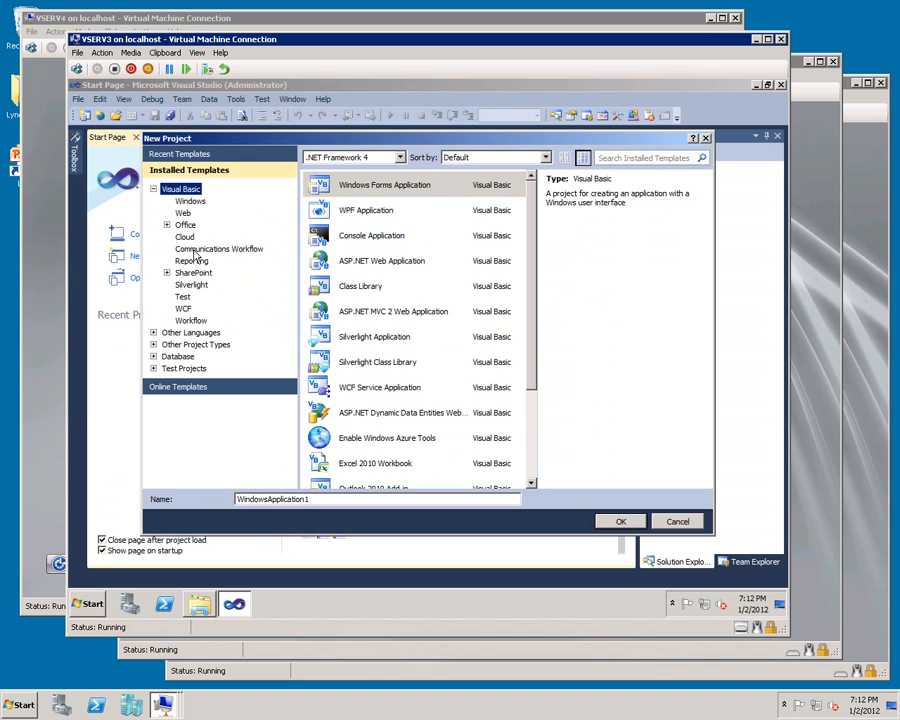
# Step: Create a Communications Workflow Inbound Sequential Workflow project named Inbound
pyautogui.click(220, 248)
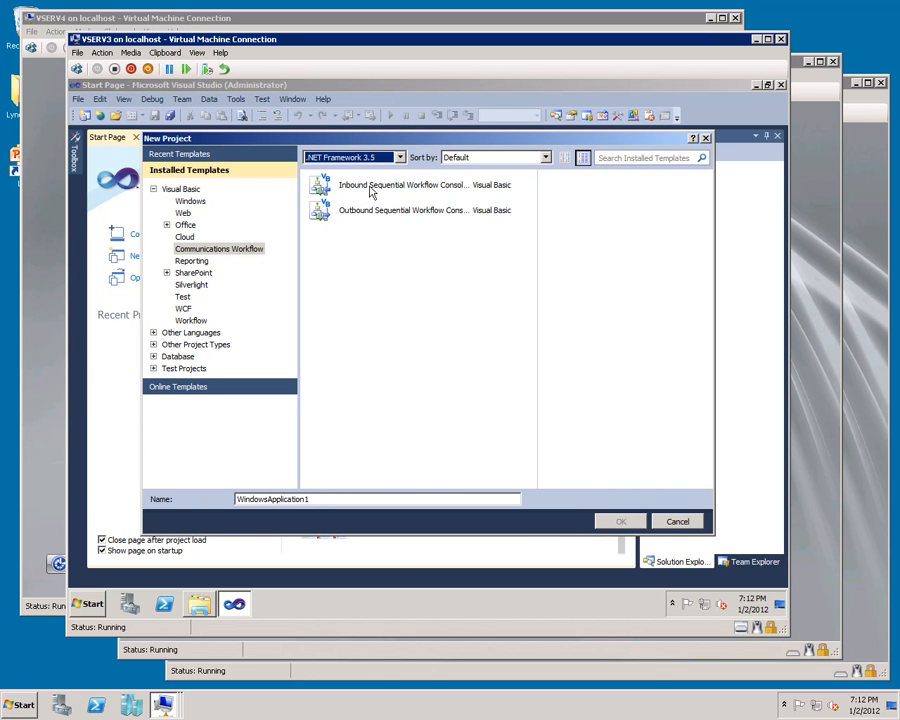
pyautogui.click(410, 184)
pyautogui.write('Inbound')
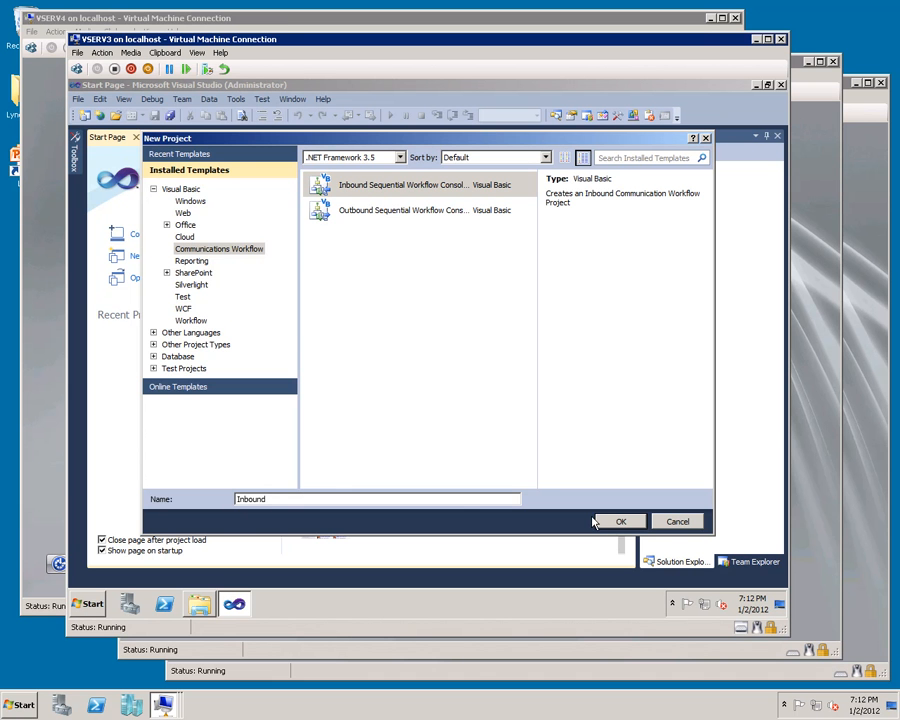
pyautogui.click(620, 520)
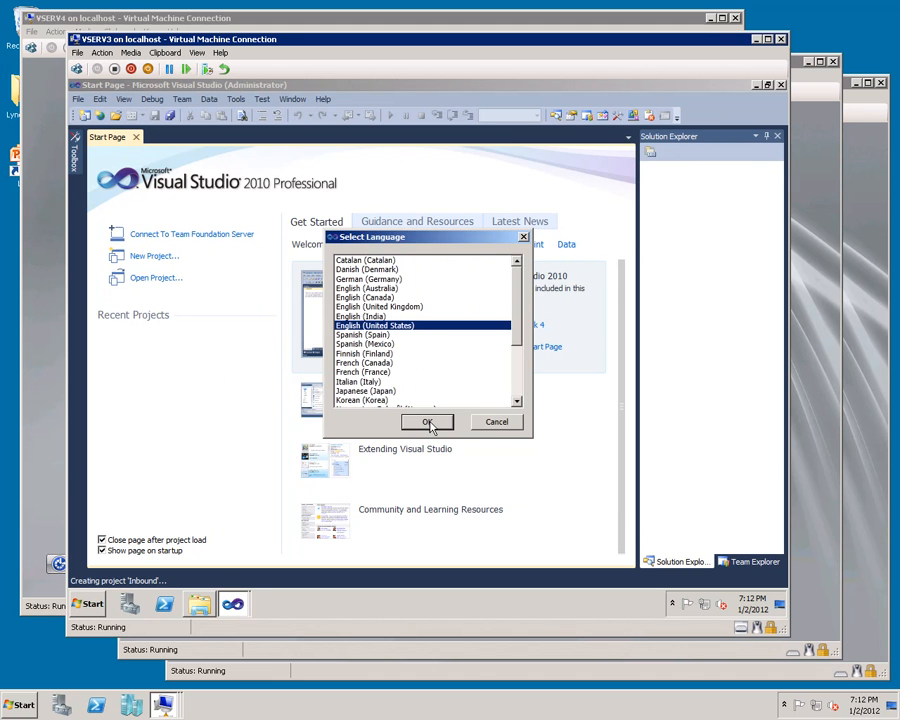
# Step: Open Program.vb from Solution Explorer and scroll to the Initialize certificate lookup code
pyautogui.click(428, 420)
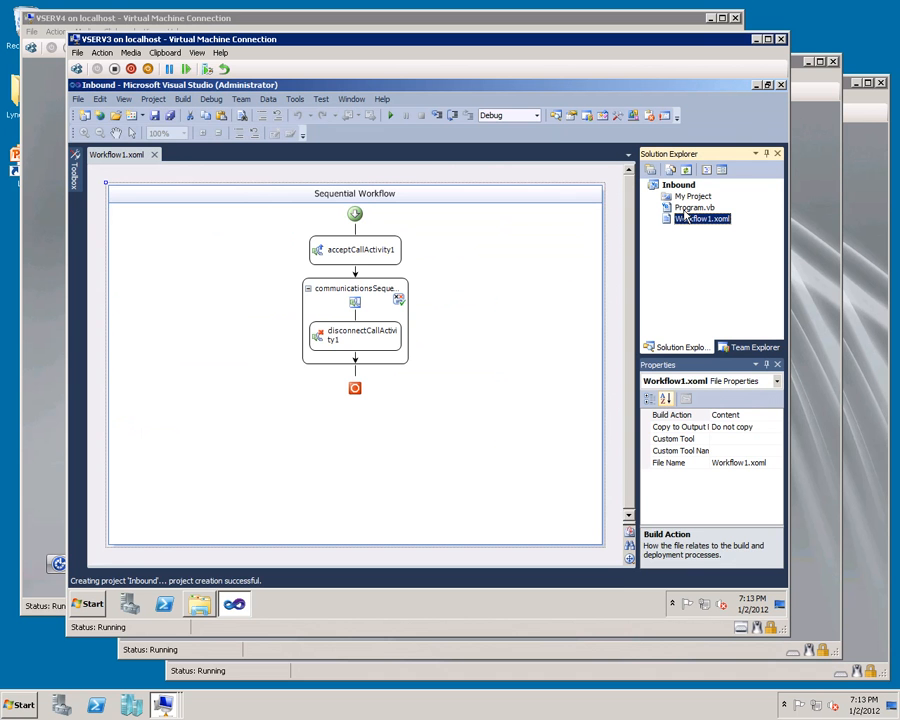
pyautogui.doubleClick(694, 188)
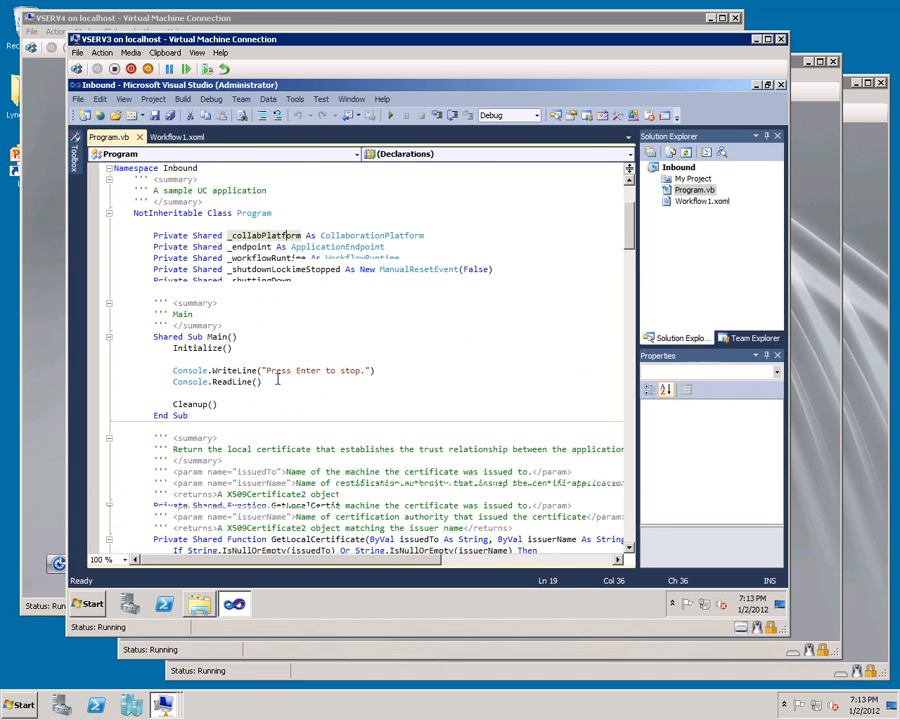
pyautogui.scroll(-3)
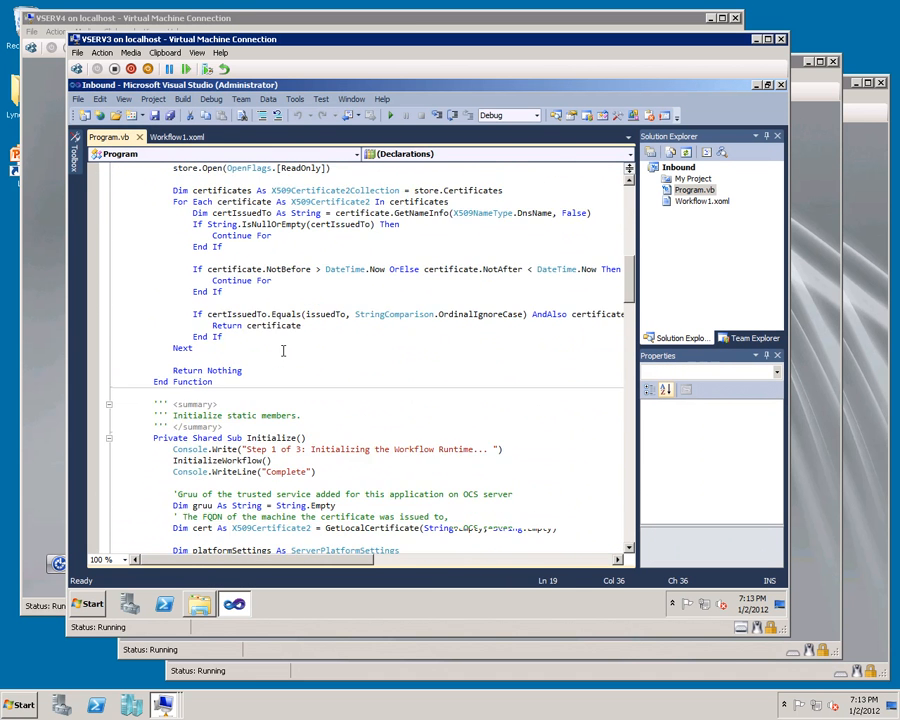
pyautogui.scroll(-3)
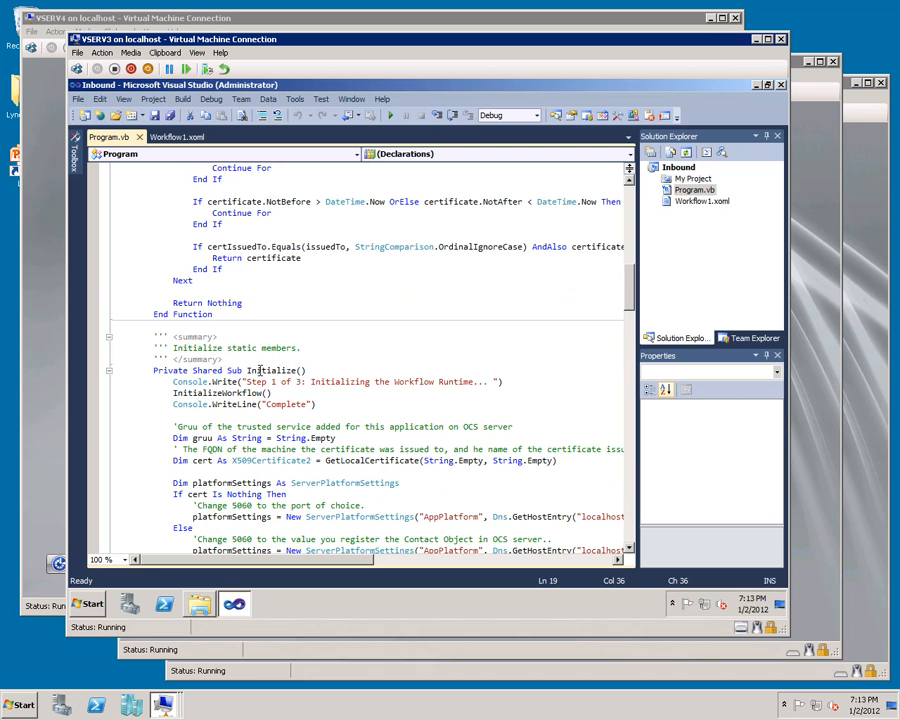
pyautogui.moveTo(430, 460)
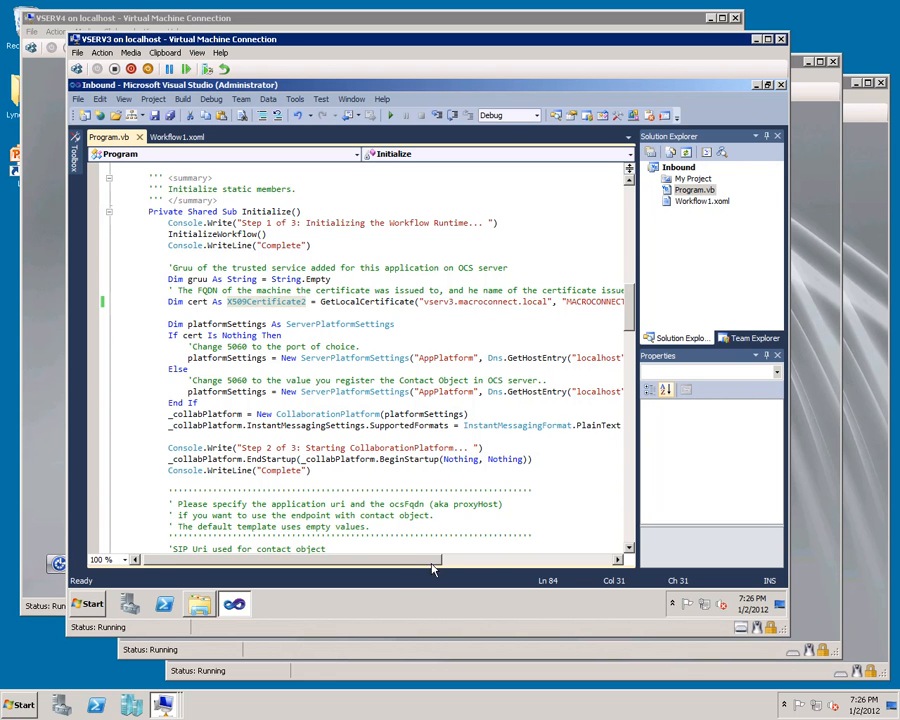
# Step: Set a breakpoint on the line returning the matching certificate in GetLocalCertificate
pyautogui.hscroll(-3)
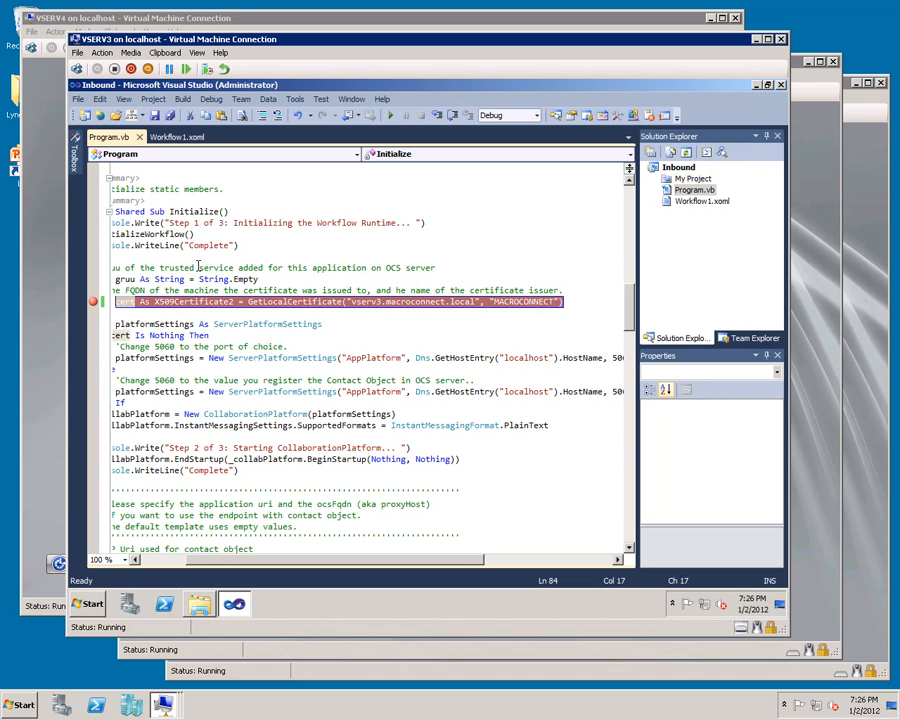
pyautogui.scroll(3)
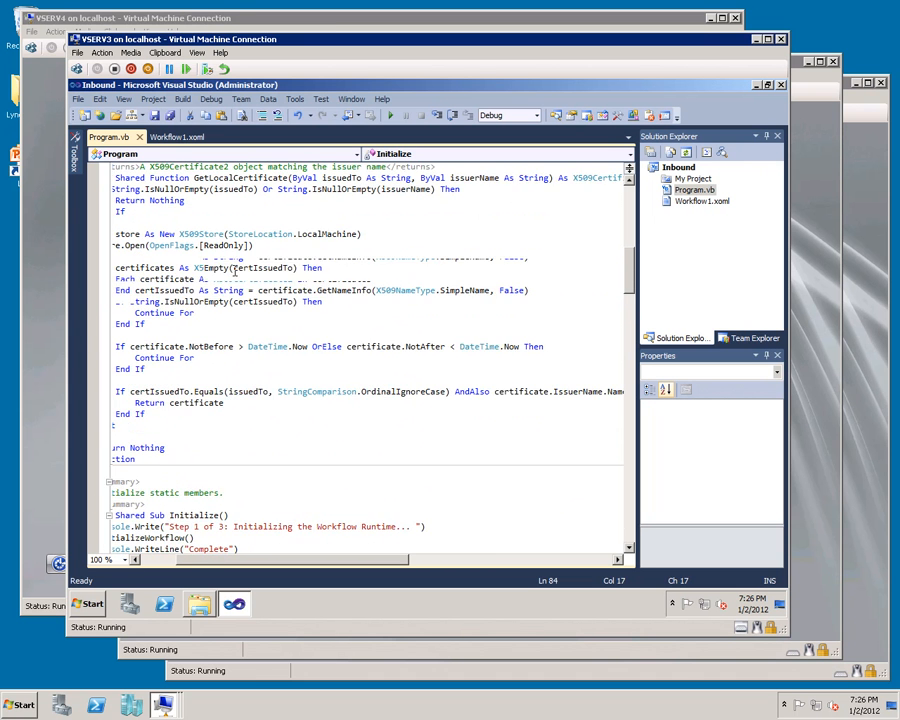
pyautogui.scroll(3)
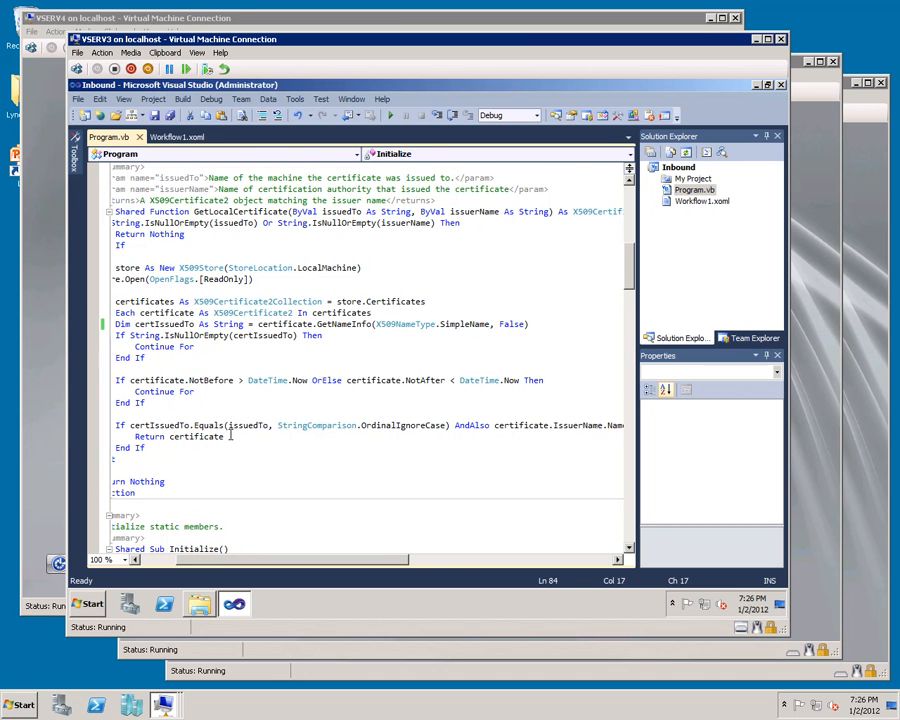
pyautogui.doubleClick(178, 436)
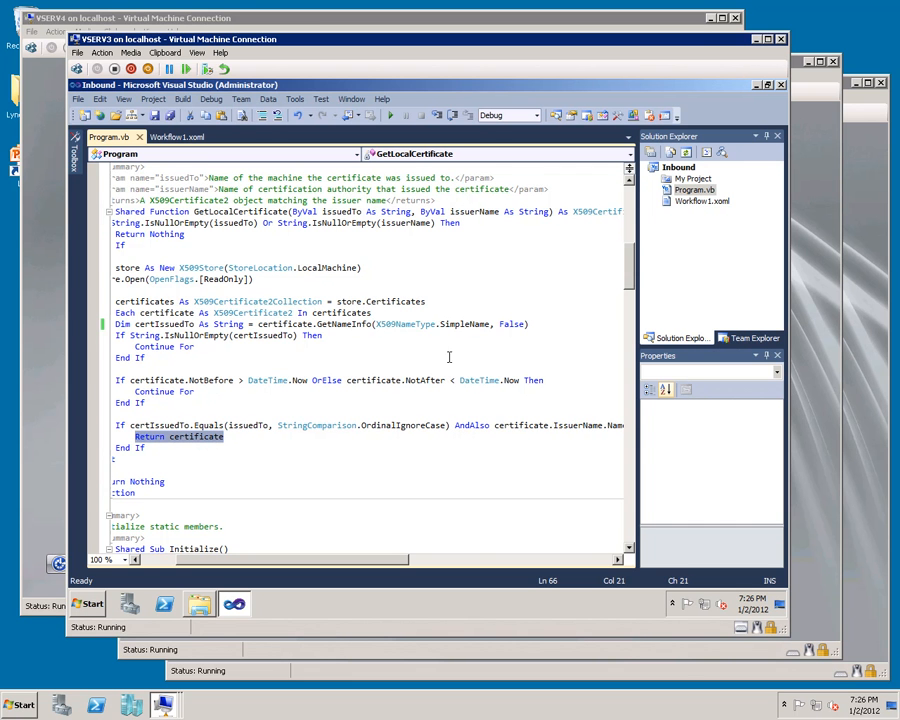
pyautogui.scroll(-3)
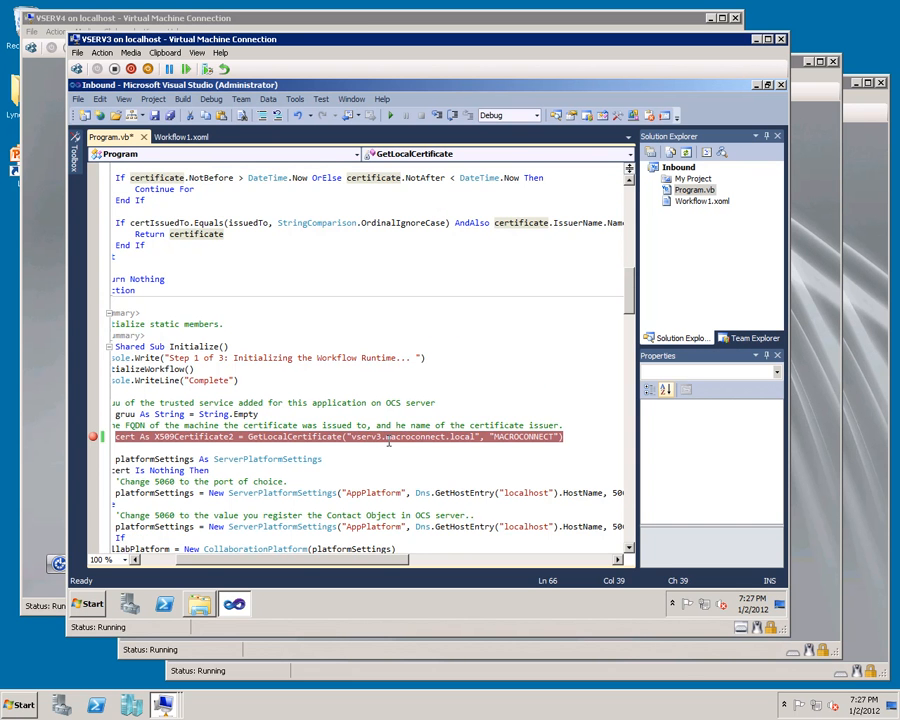
pyautogui.scroll(3)
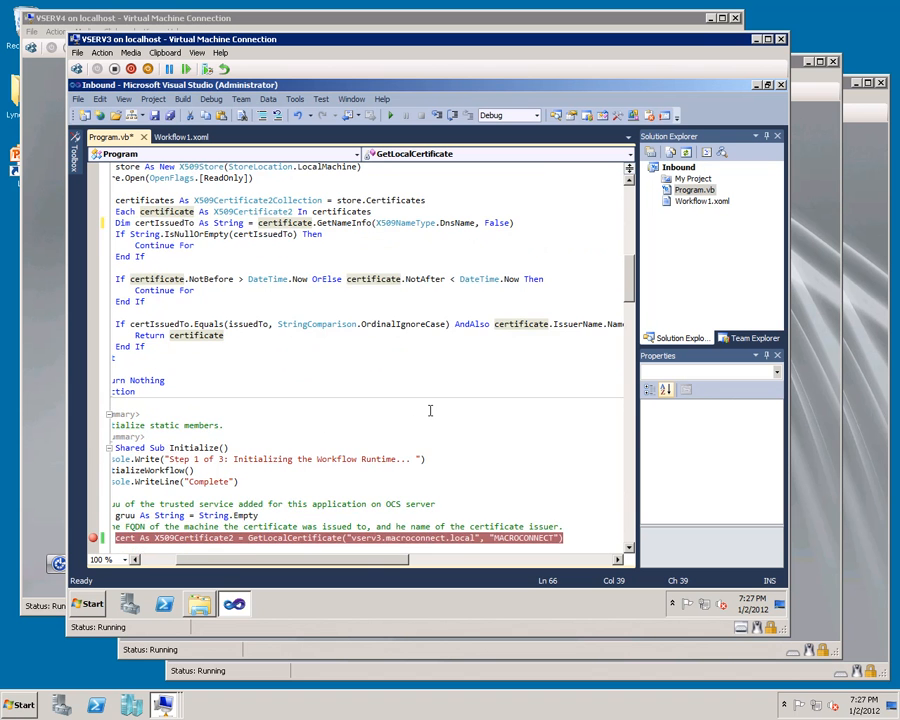
pyautogui.scroll(3)
pyautogui.write('Simple')
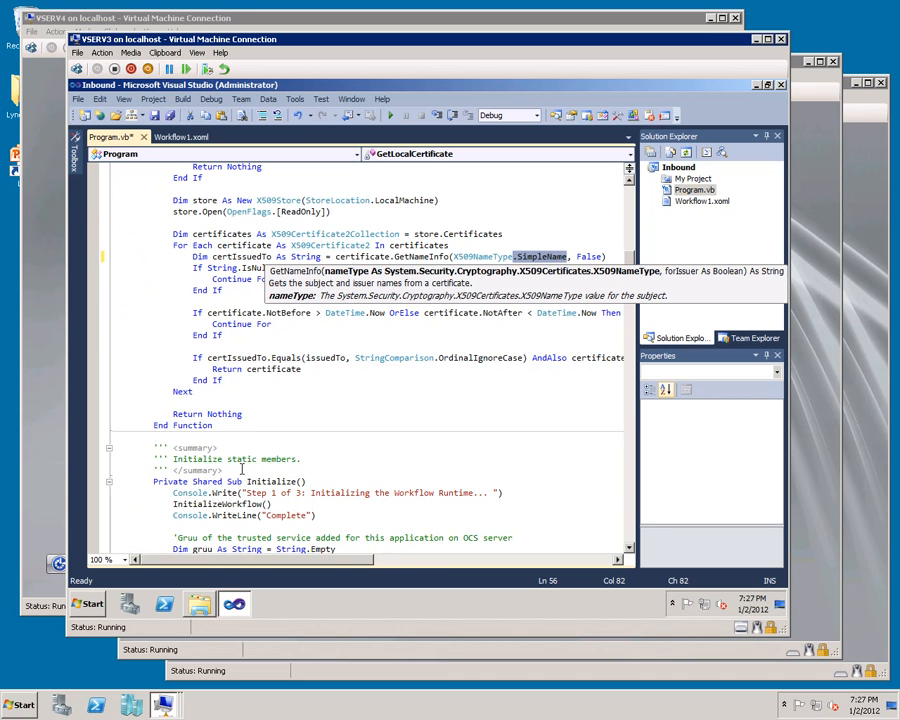
# Step: Step over through GetLocalCertificate past the issued-to name check toward the certificate return
pyautogui.scroll(-3)
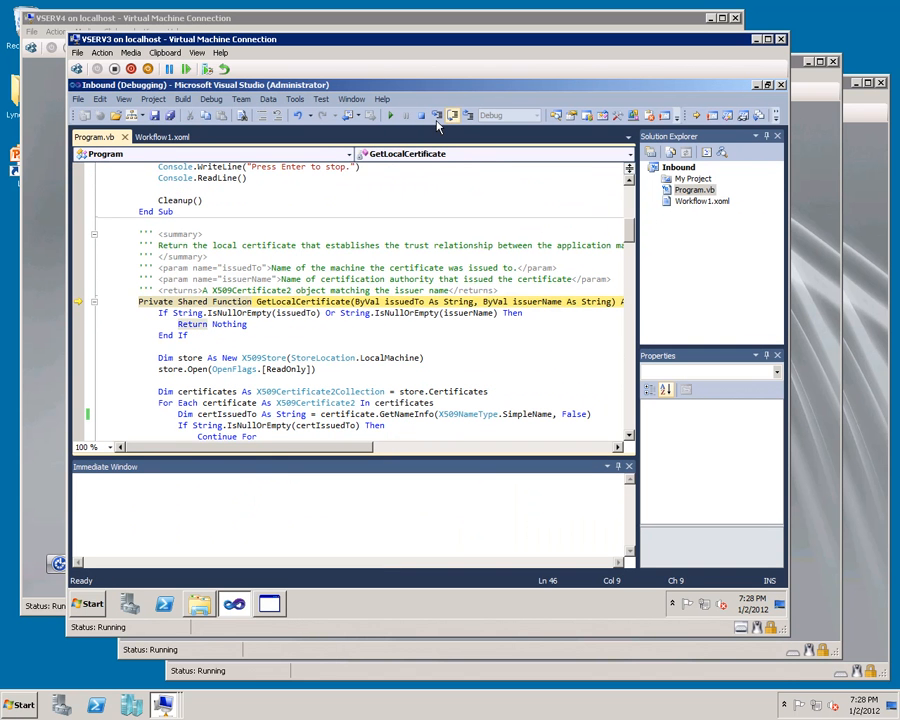
pyautogui.click(452, 114)
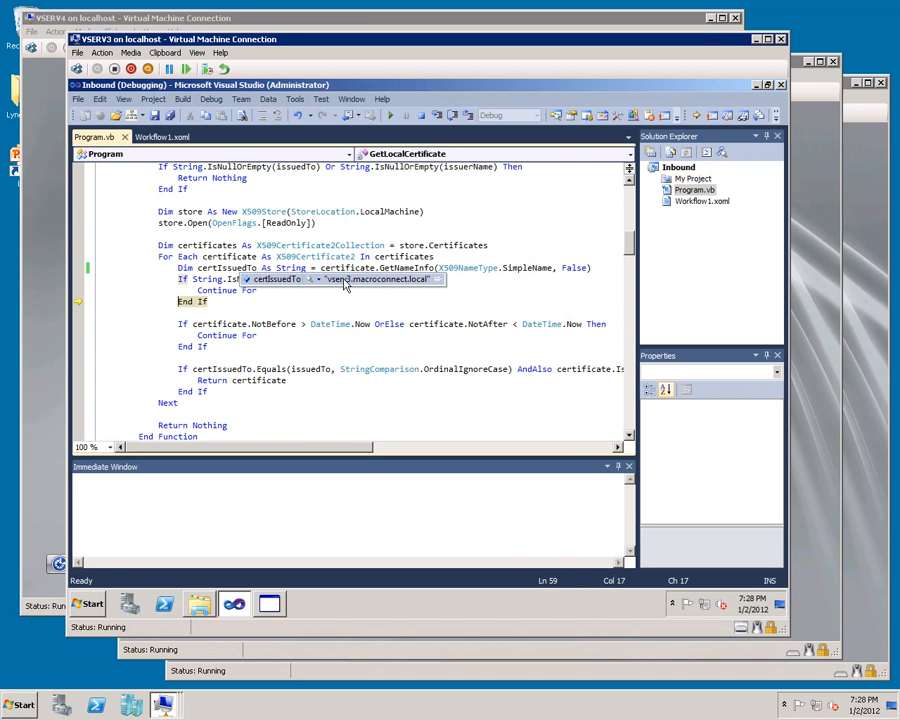
pyautogui.moveTo(372, 280)
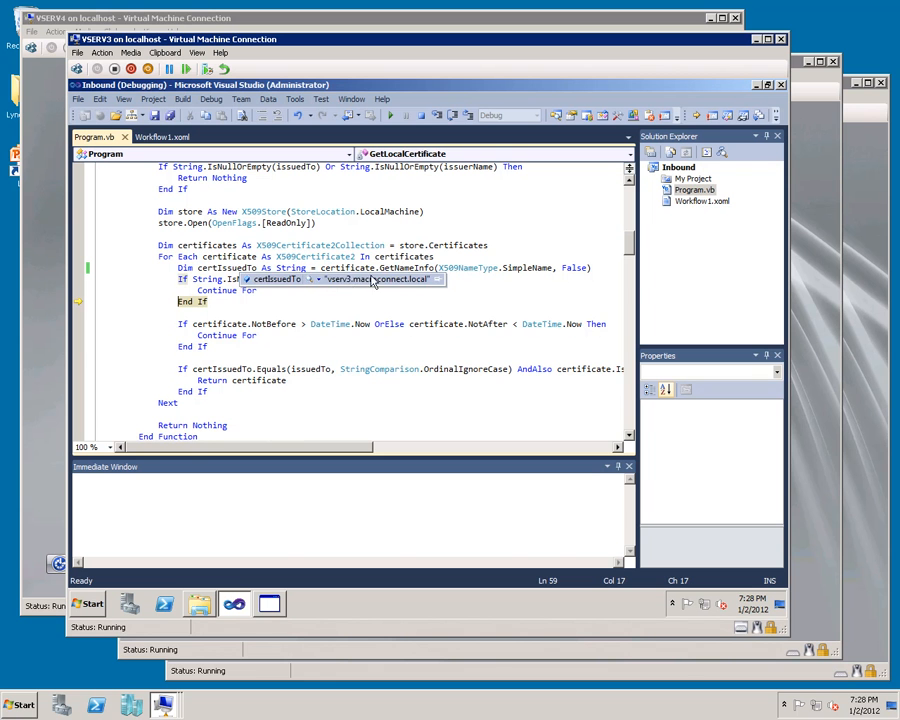
pyautogui.click(452, 114)
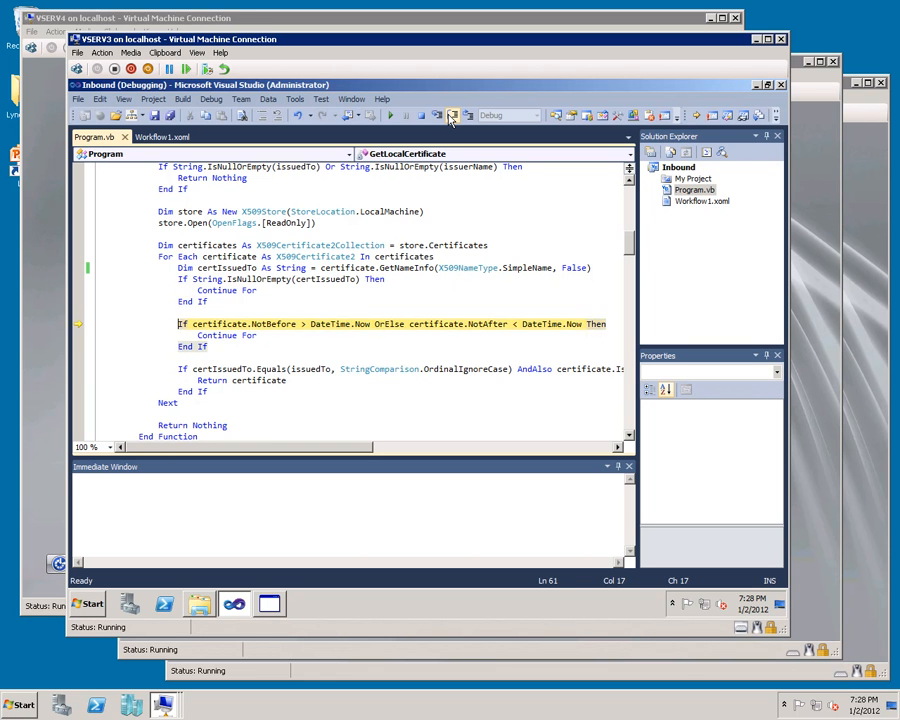
pyautogui.click(450, 114)
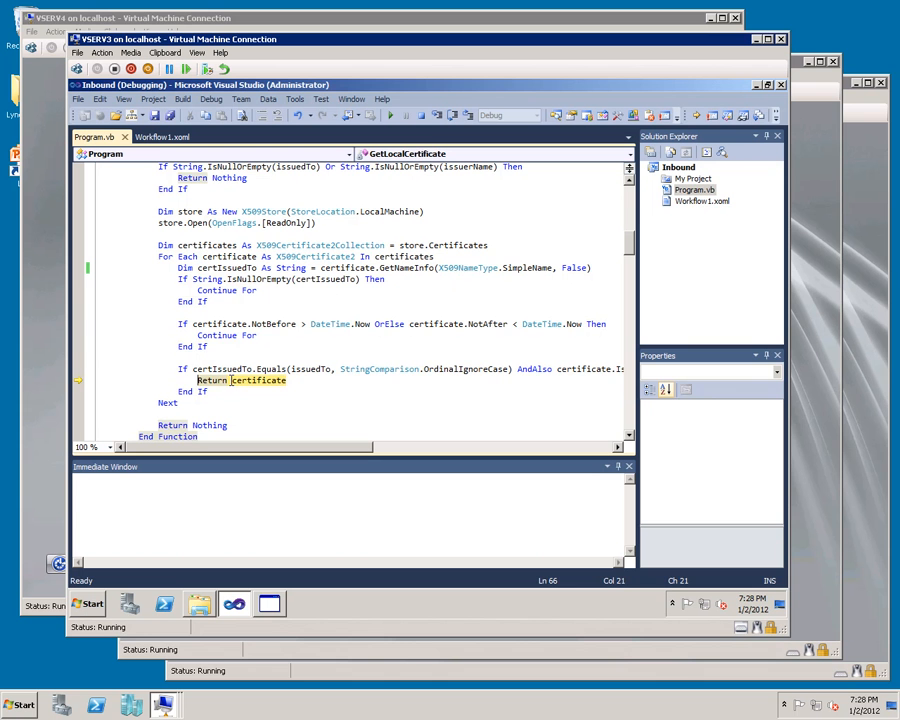
pyautogui.moveTo(264, 380)
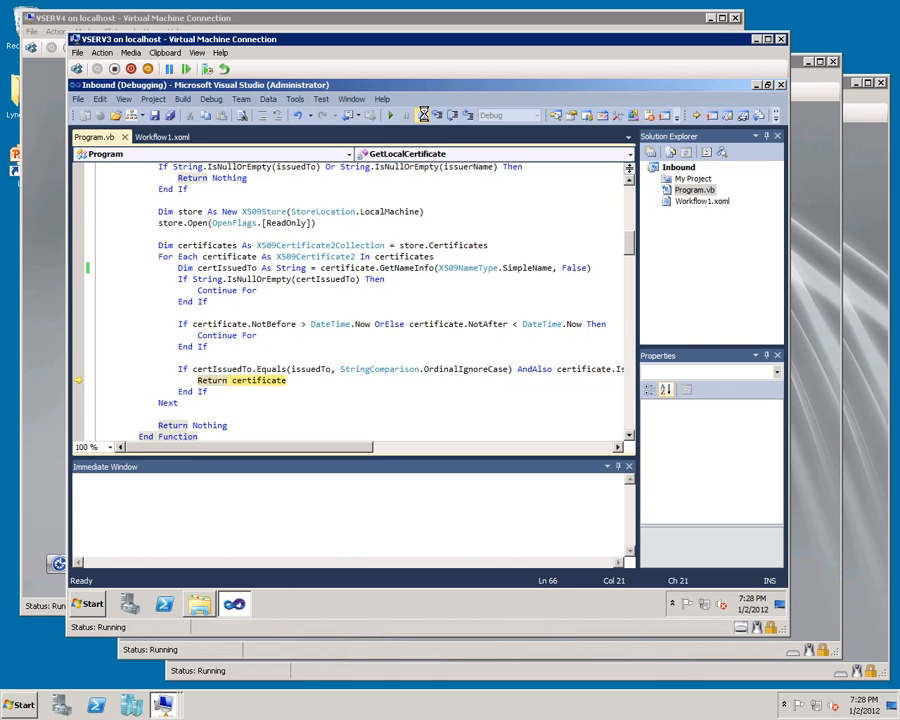
# Step: Edit the ServerPlatformSettings port argument to 59 for incoming connections
pyautogui.scroll(-3)
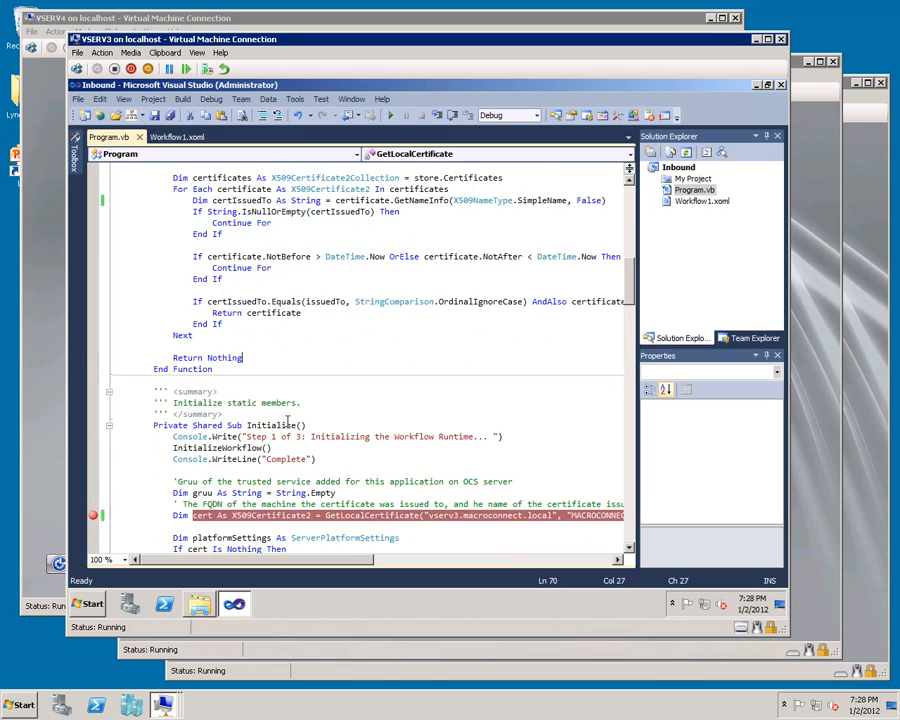
pyautogui.scroll(-3)
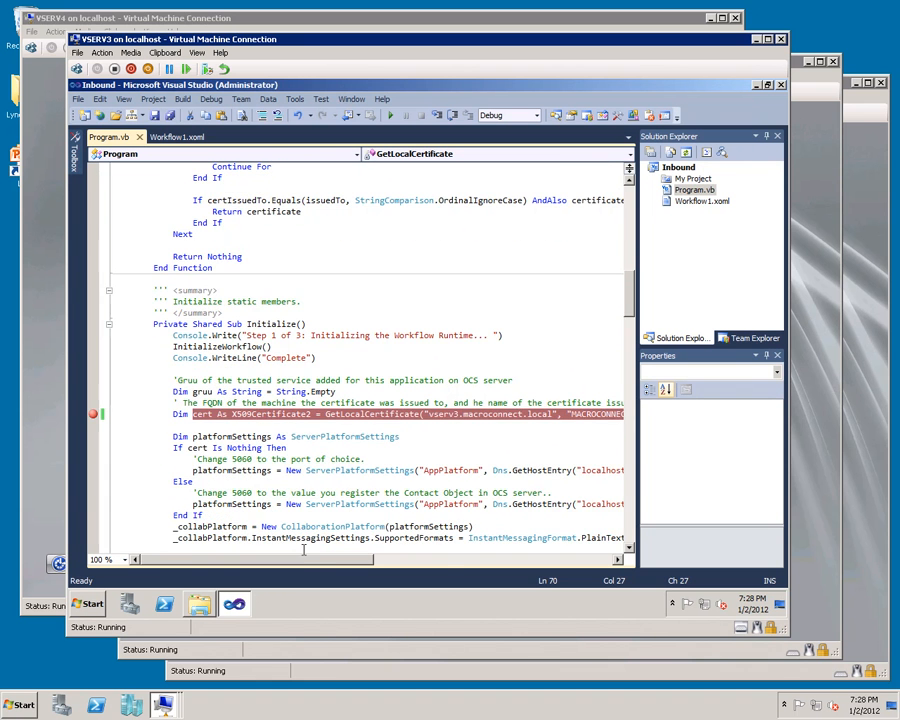
pyautogui.hscroll(3)
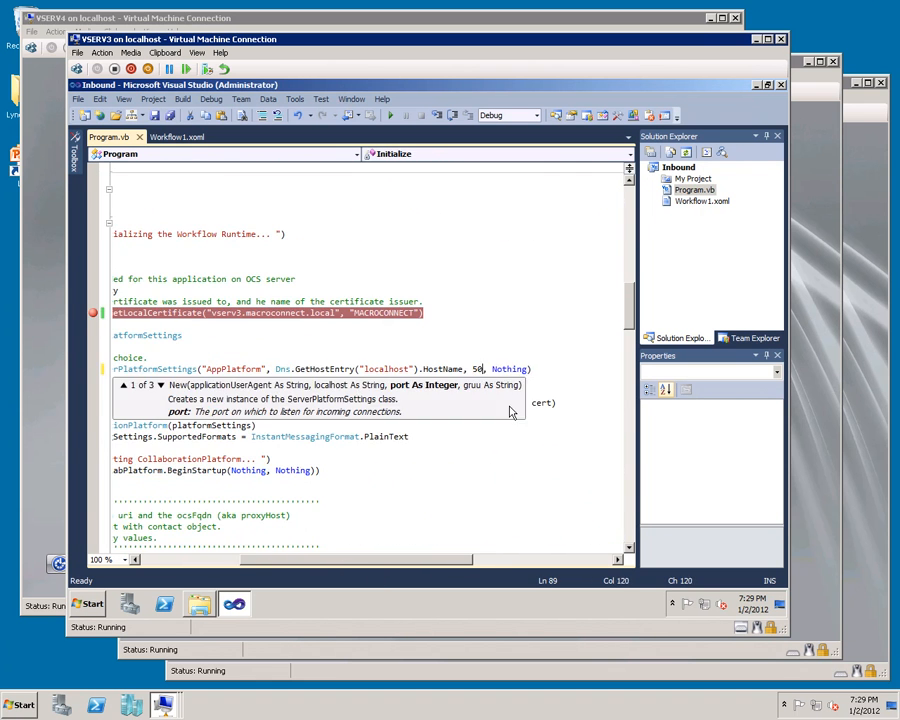
pyautogui.write('59')
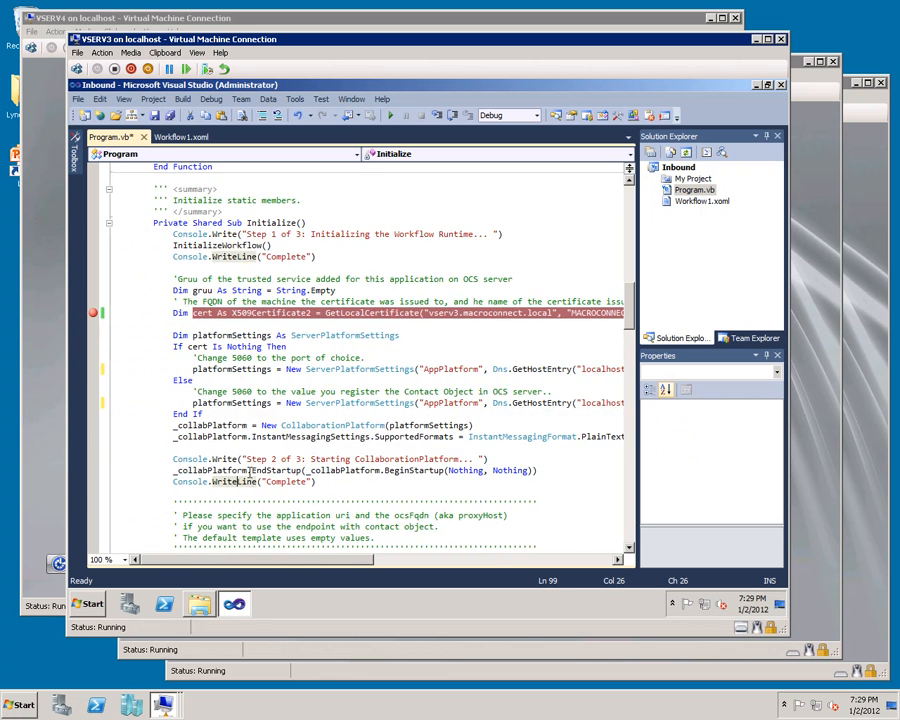
pyautogui.scroll(-3)
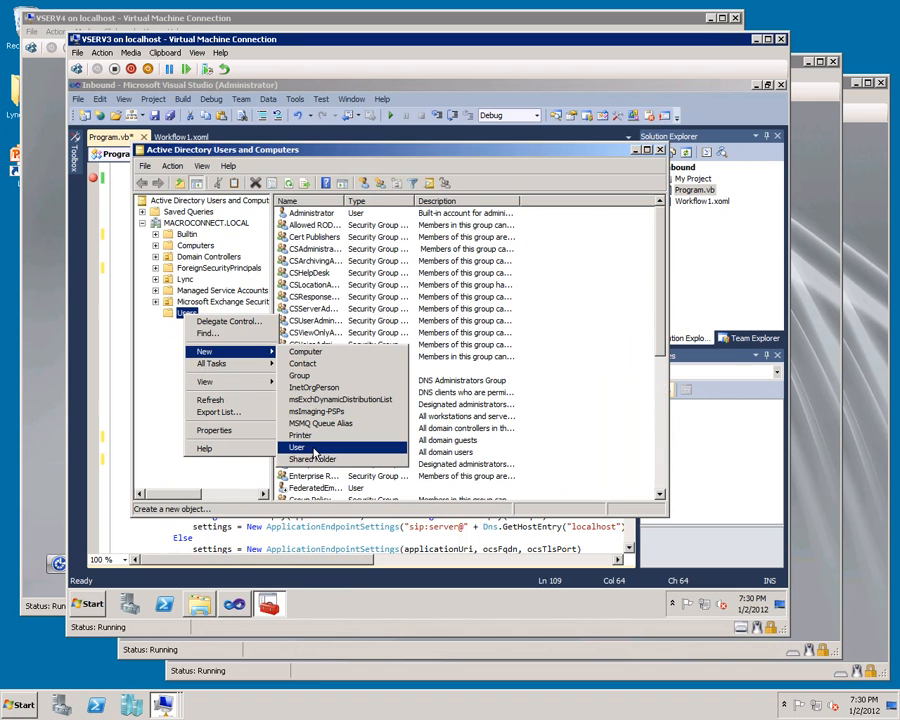
# Step: Create a new domain user named Inbound, set its password options and continue the wizard
pyautogui.click(296, 448)
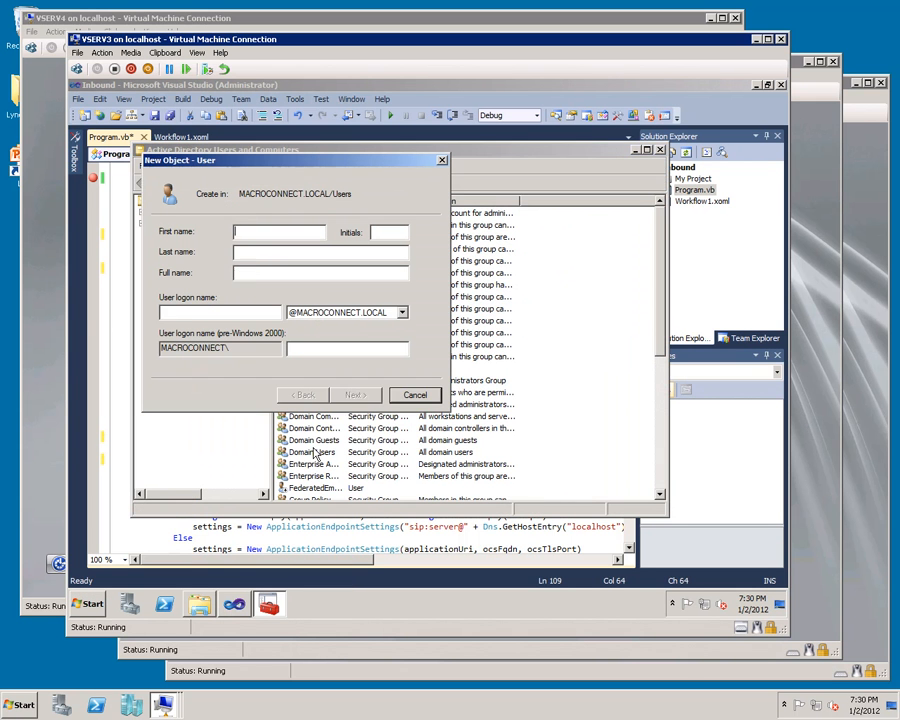
pyautogui.write('Inbound')
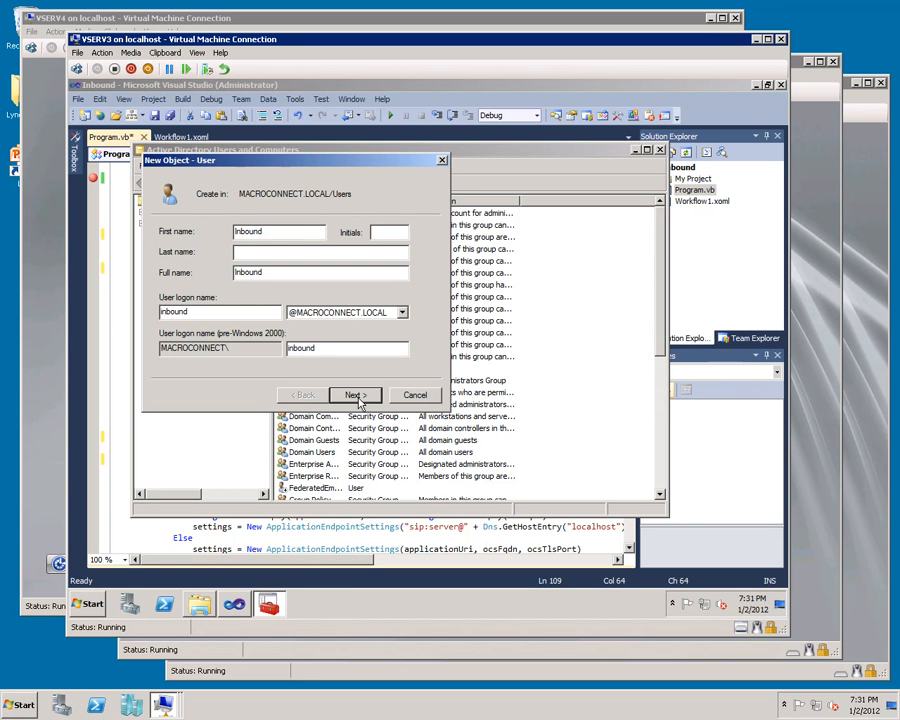
pyautogui.click(354, 394)
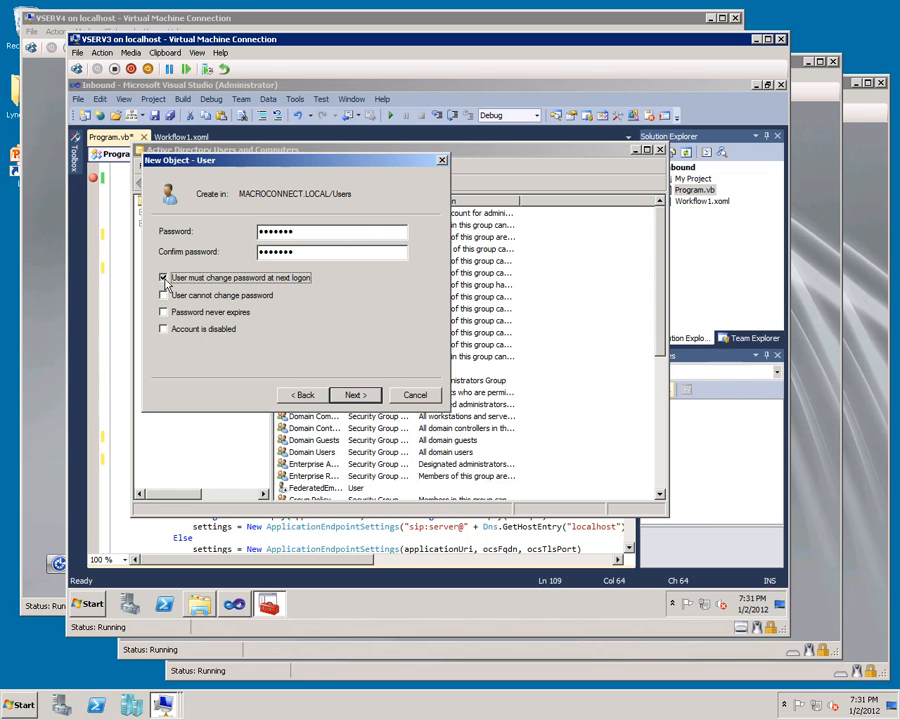
pyautogui.click(164, 276)
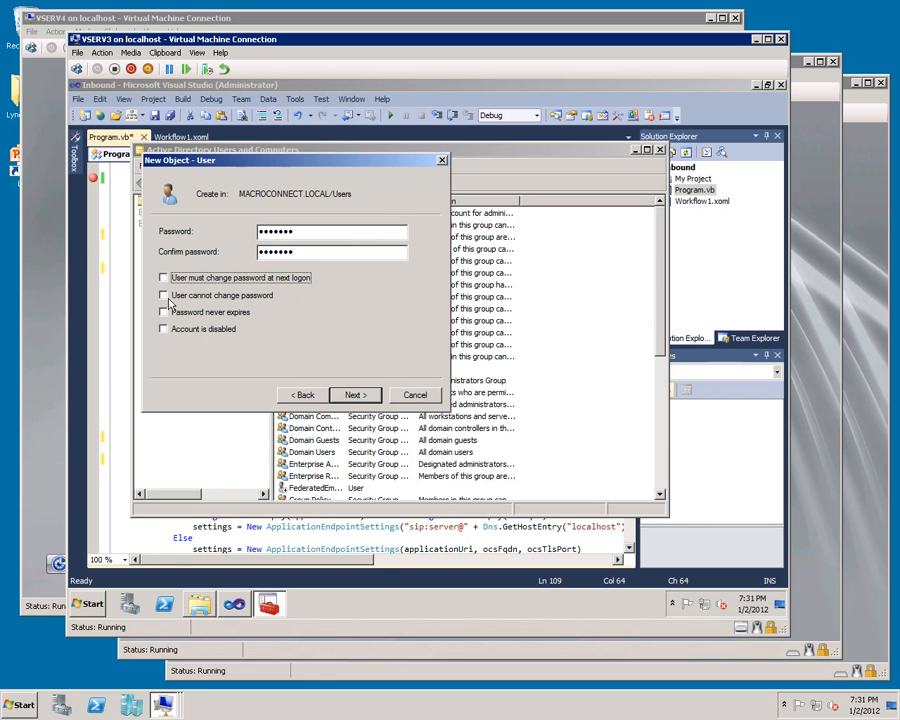
pyautogui.click(164, 312)
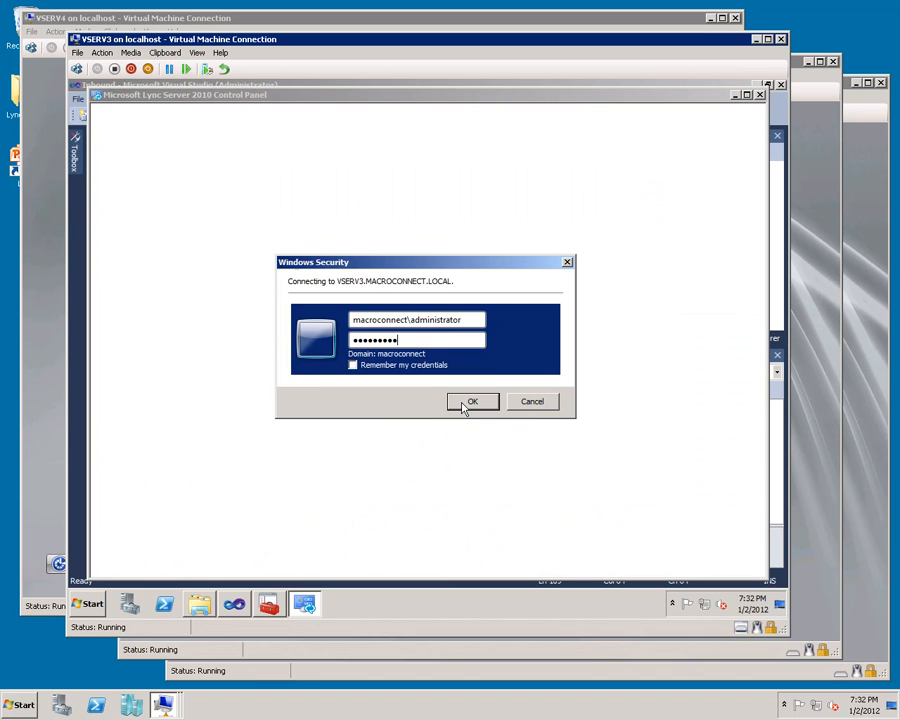
# Step: Sign in to Lync Control Panel and find the Inbound account under Enable users
pyautogui.click(472, 400)
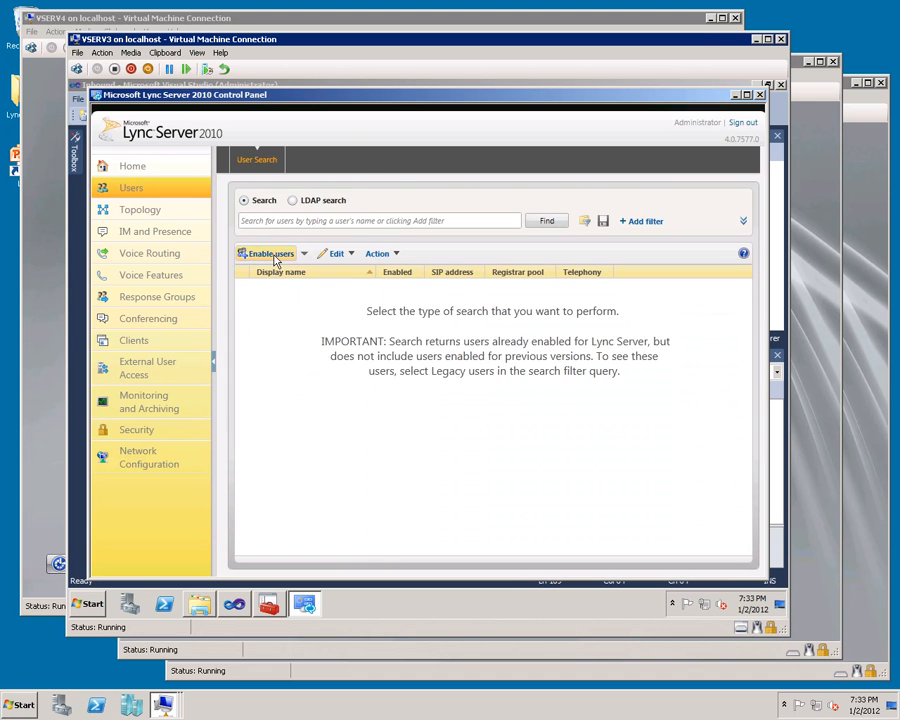
pyautogui.click(268, 252)
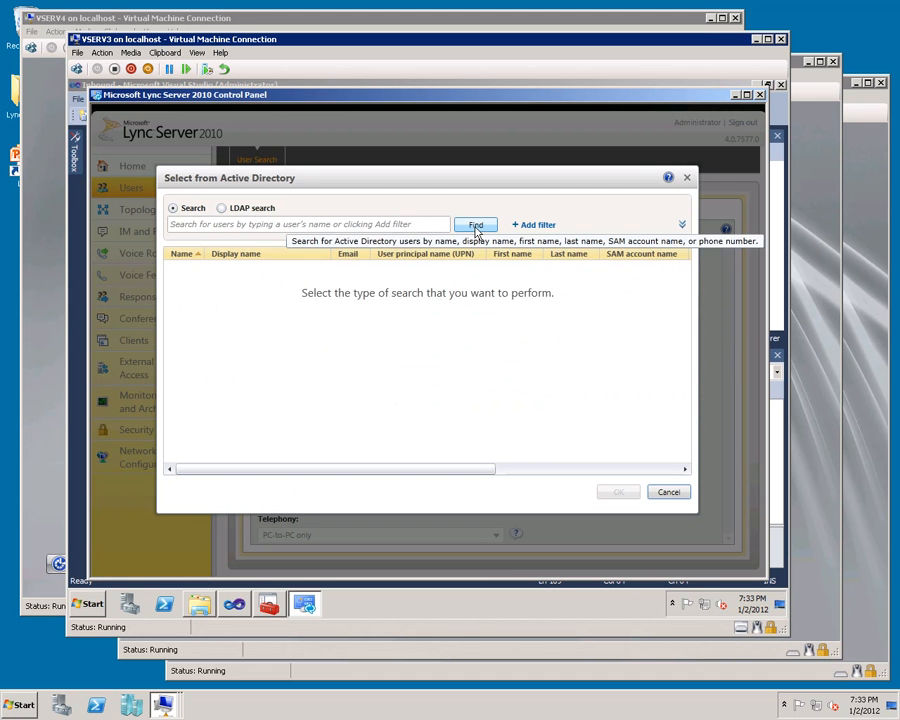
pyautogui.click(476, 224)
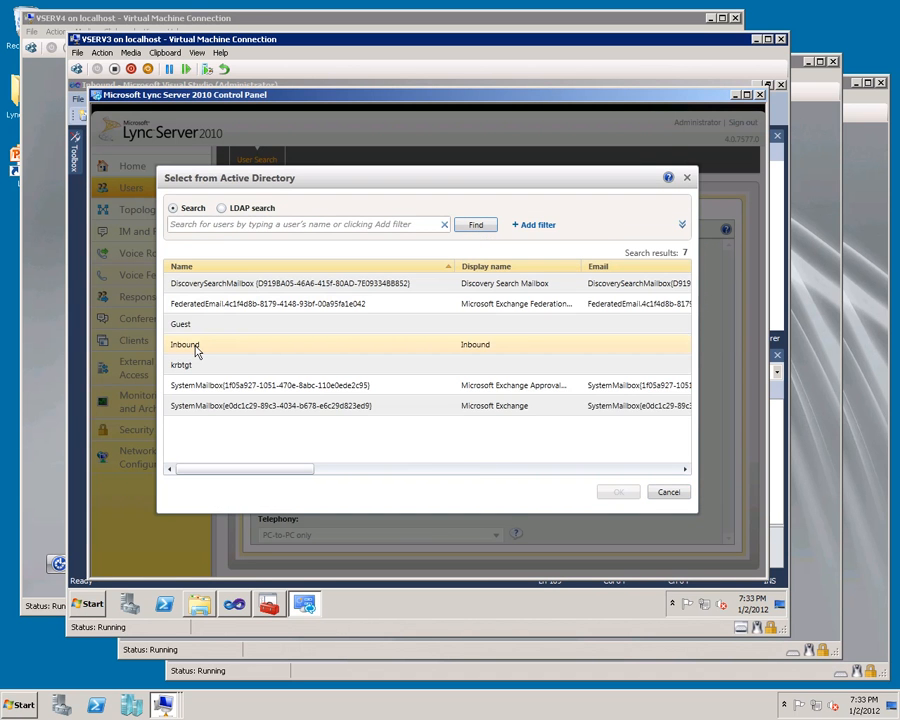
pyautogui.click(616, 492)
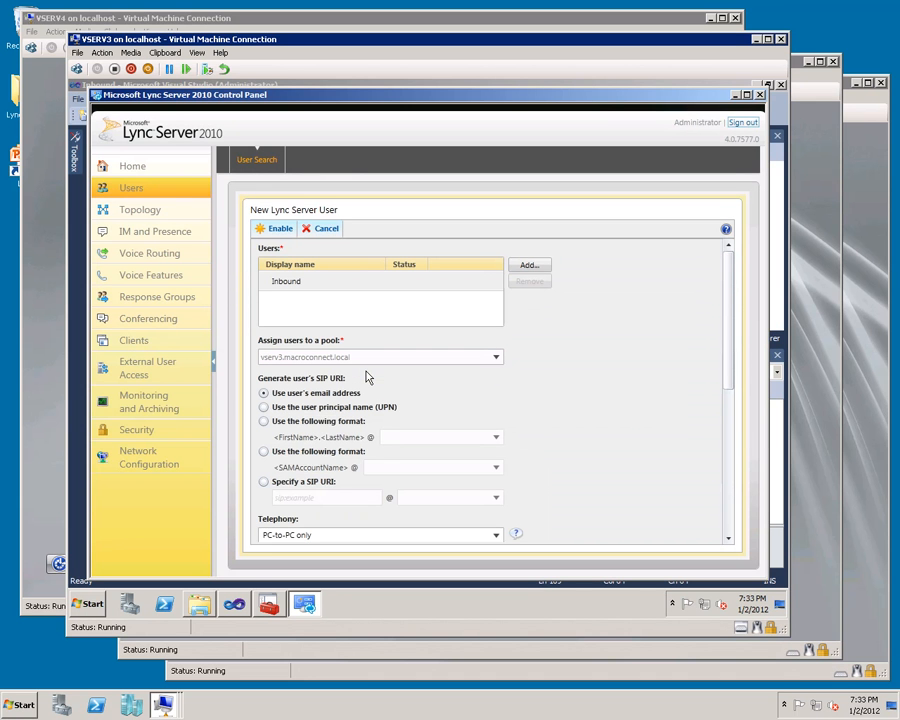
pyautogui.click(264, 480)
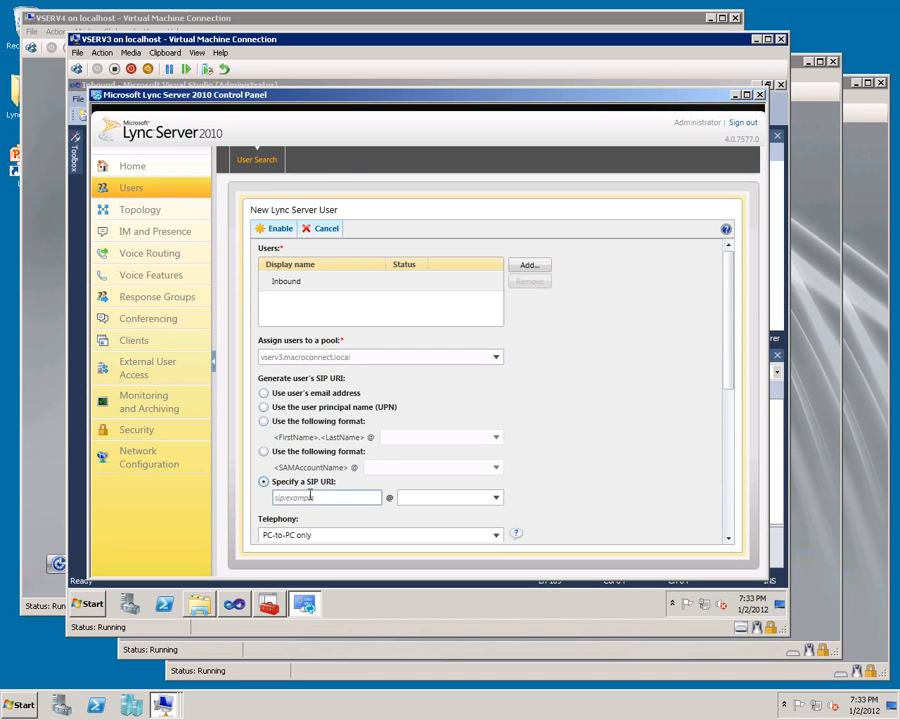
pyautogui.click(494, 536)
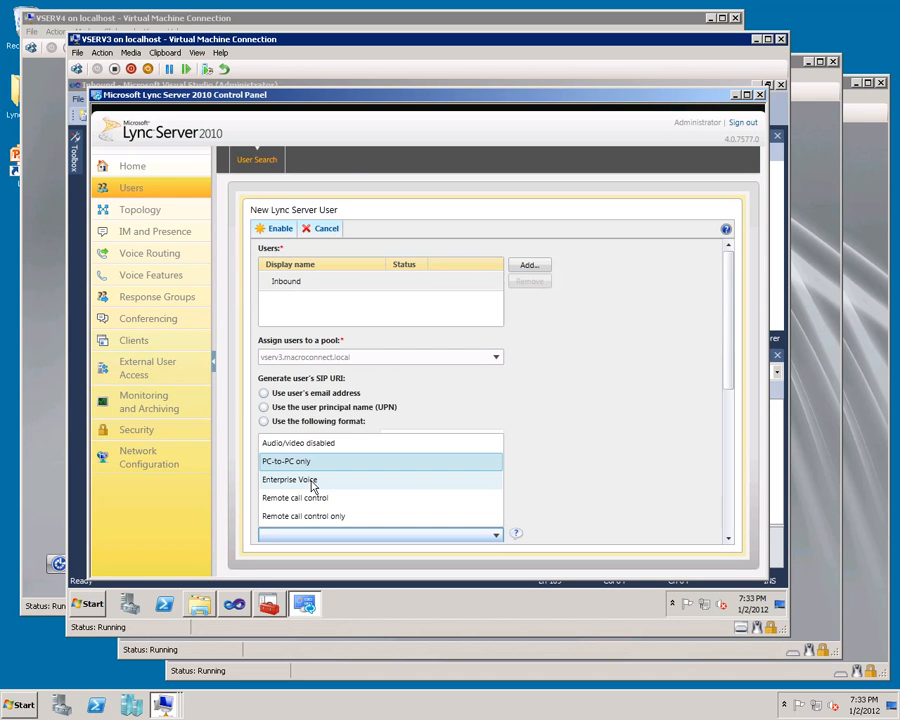
pyautogui.click(290, 480)
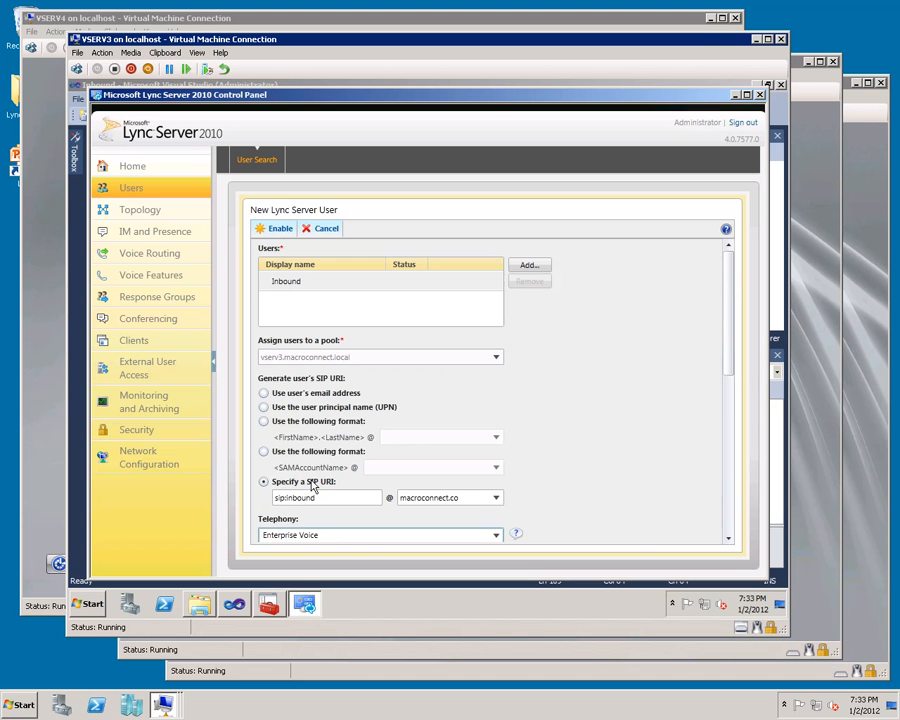
pyautogui.scroll(-3)
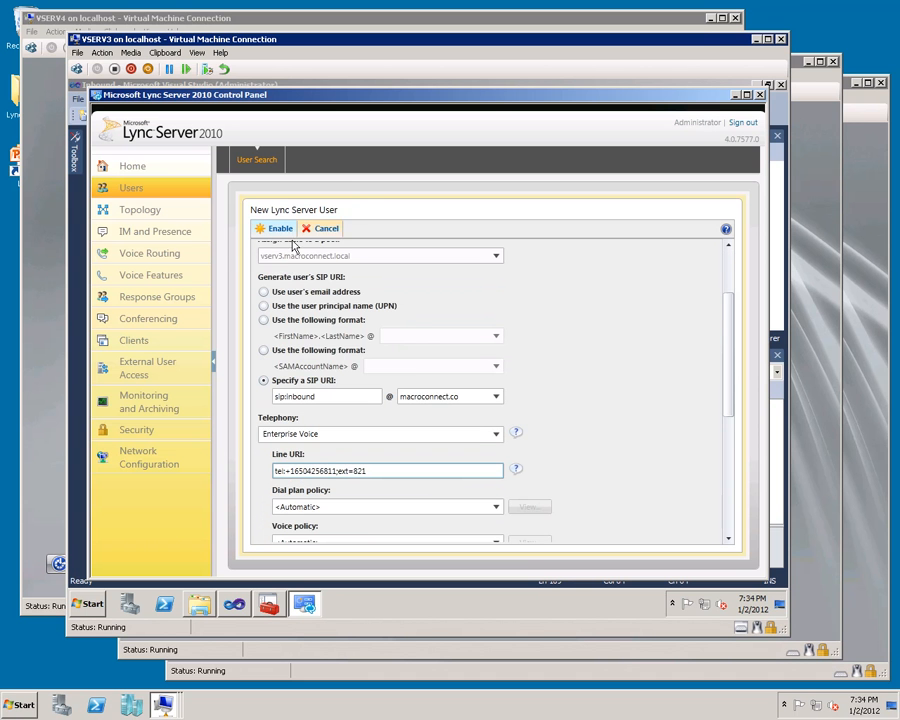
pyautogui.click(276, 228)
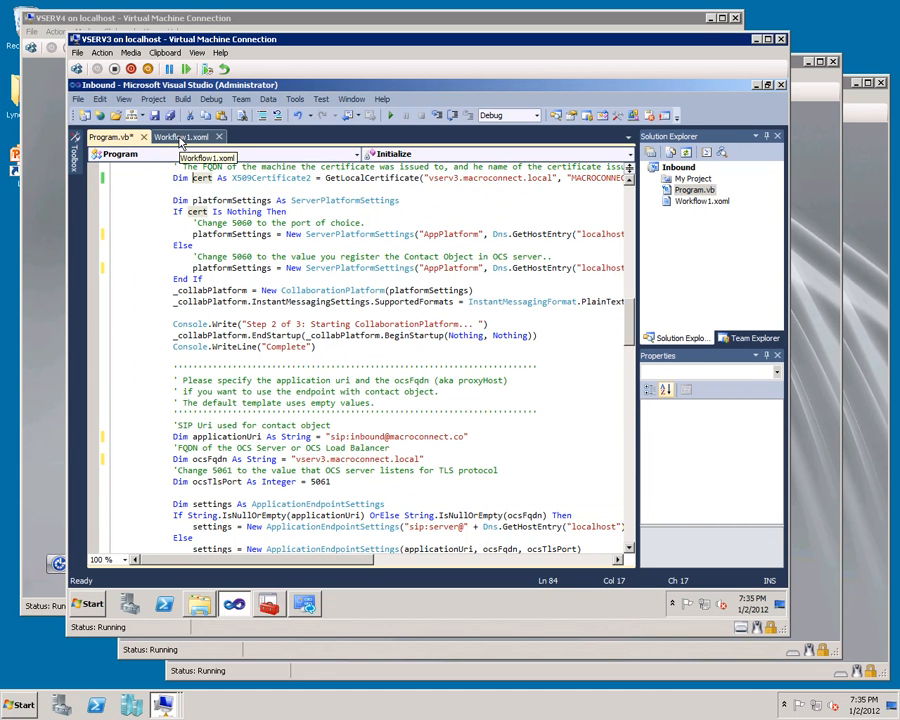
# Step: Check the speech statement's MainPrompt in Workflow1.xoml, then start debugging from Program.vb
pyautogui.click(190, 136)
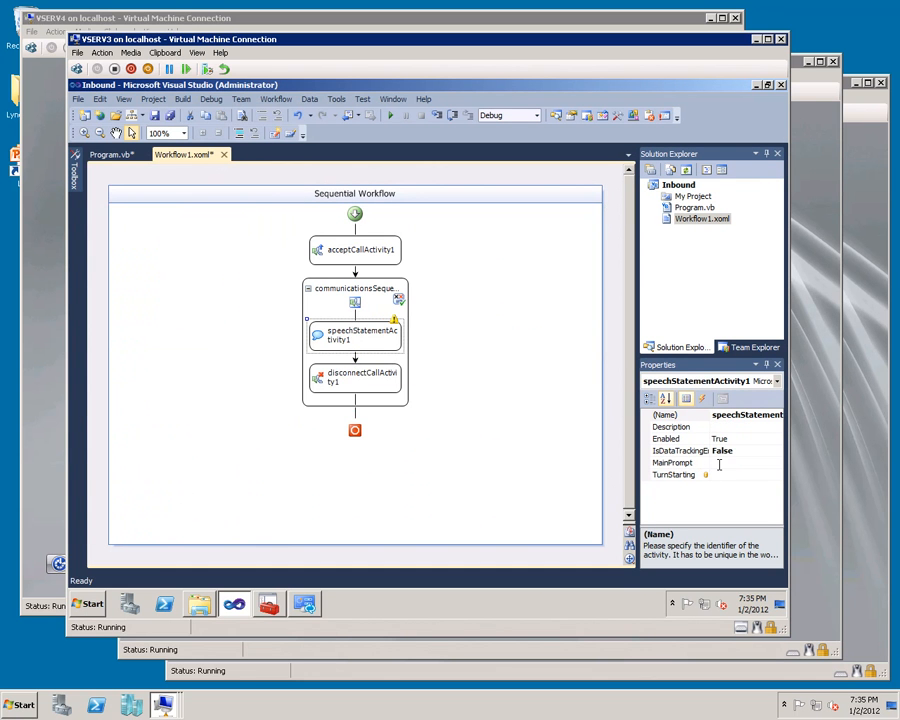
pyautogui.click(672, 462)
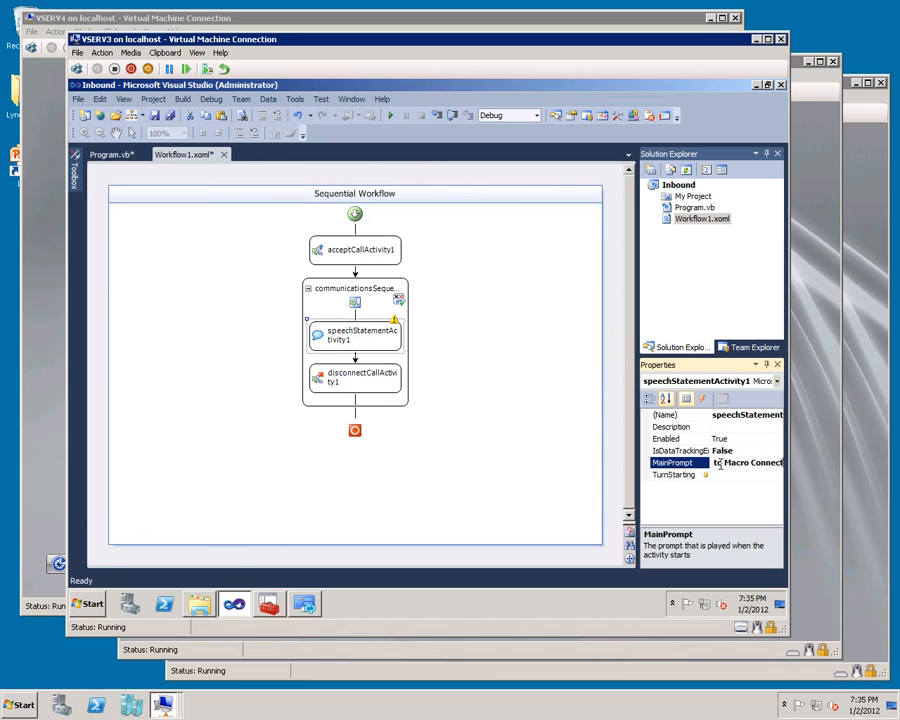
pyautogui.click(116, 136)
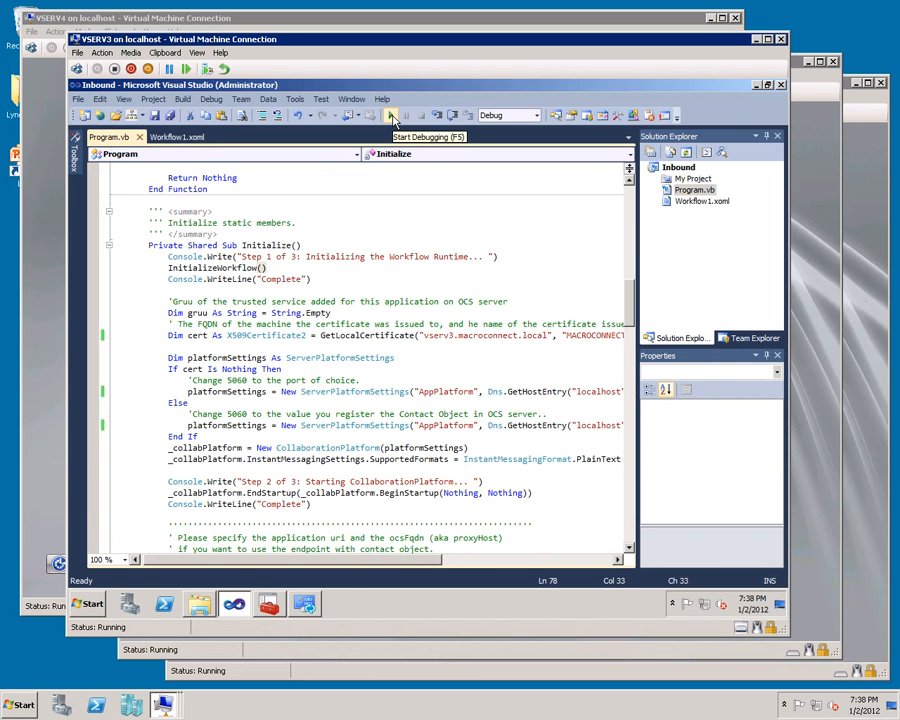
pyautogui.click(392, 114)
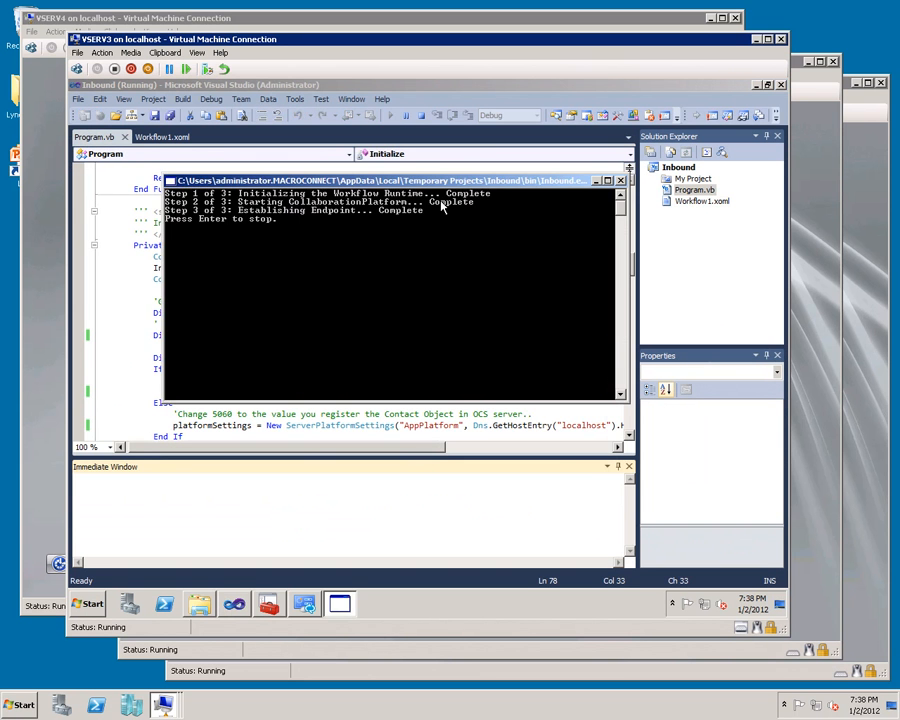
pyautogui.moveTo(228, 238)
pyautogui.write('821')
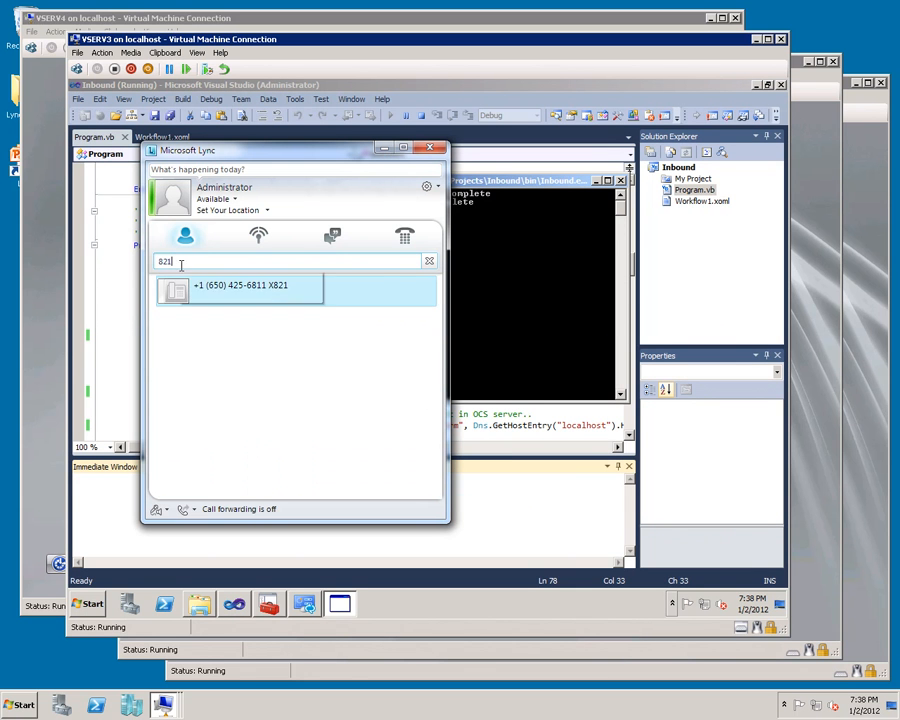
pyautogui.moveTo(296, 288)
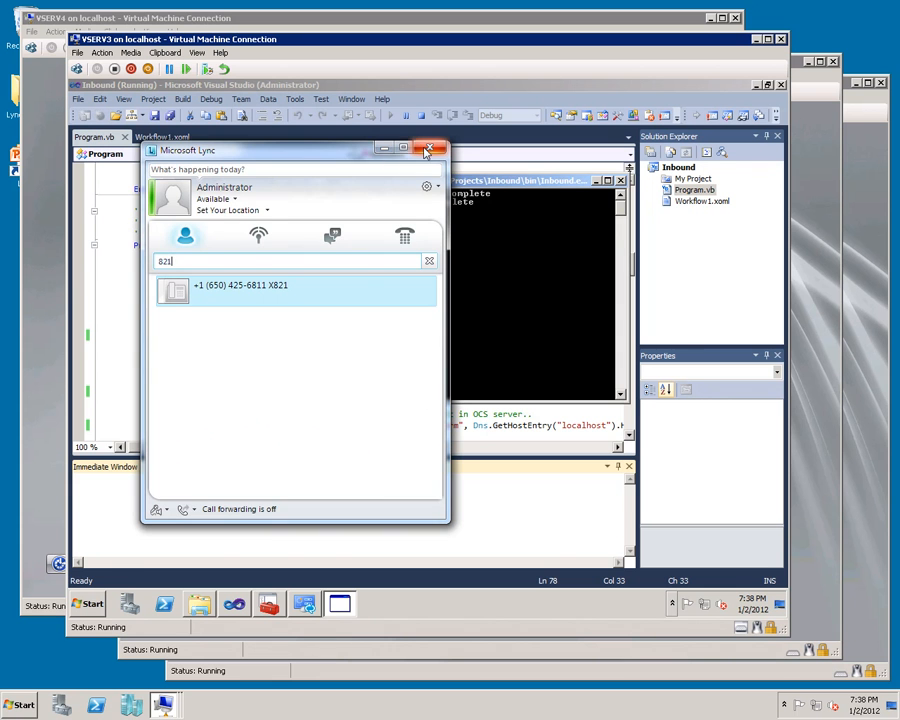
# Step: Close the Lync window after finding the number for extension X821
pyautogui.click(430, 148)
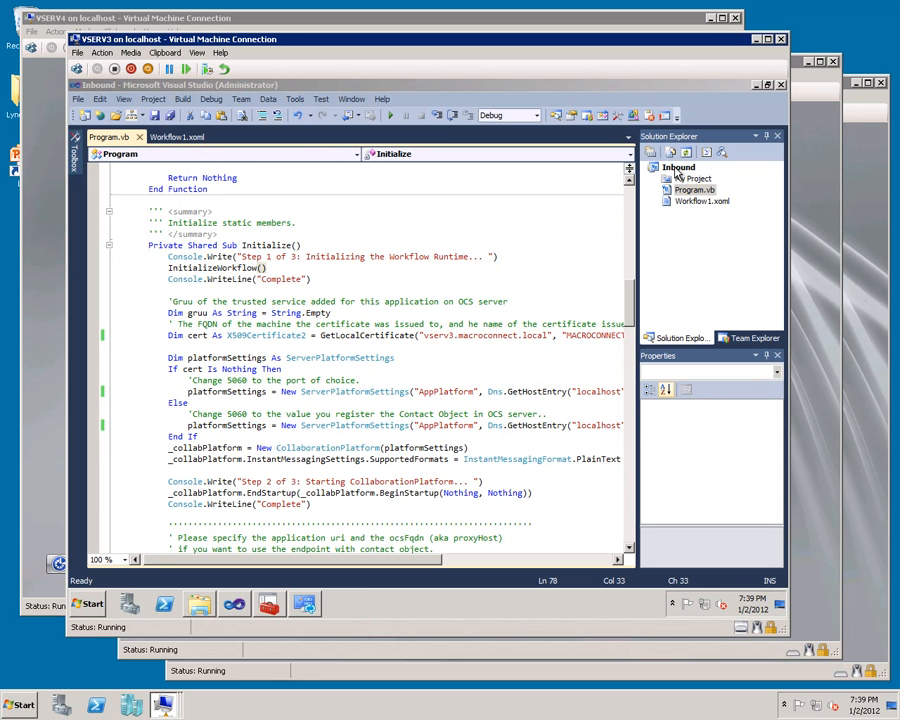
# Step: Set the Inbound project's application type to Windows Service in its properties
pyautogui.rightClick(696, 176)
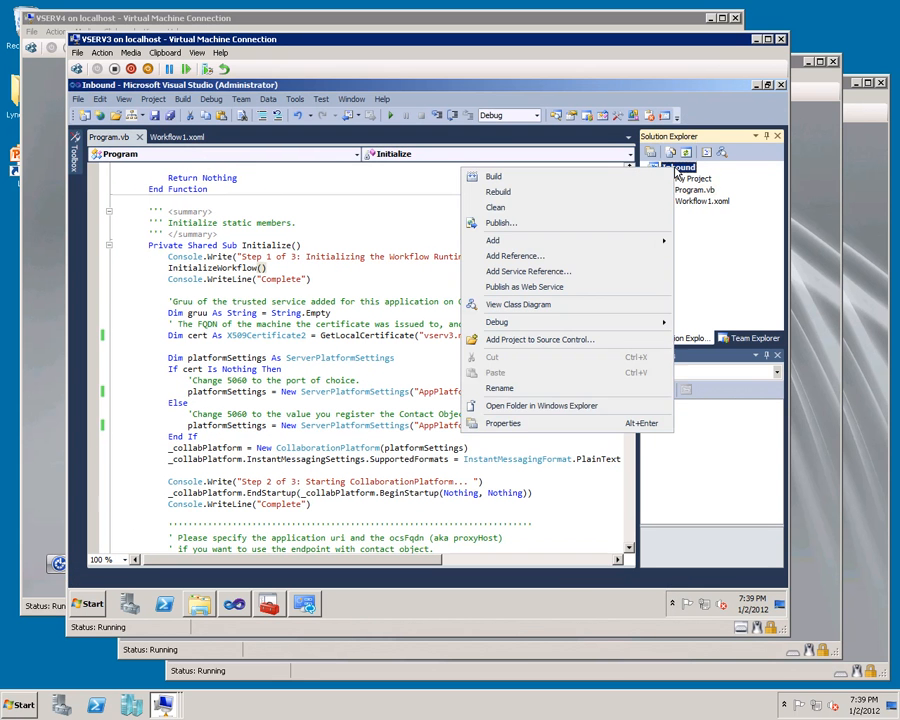
pyautogui.click(504, 424)
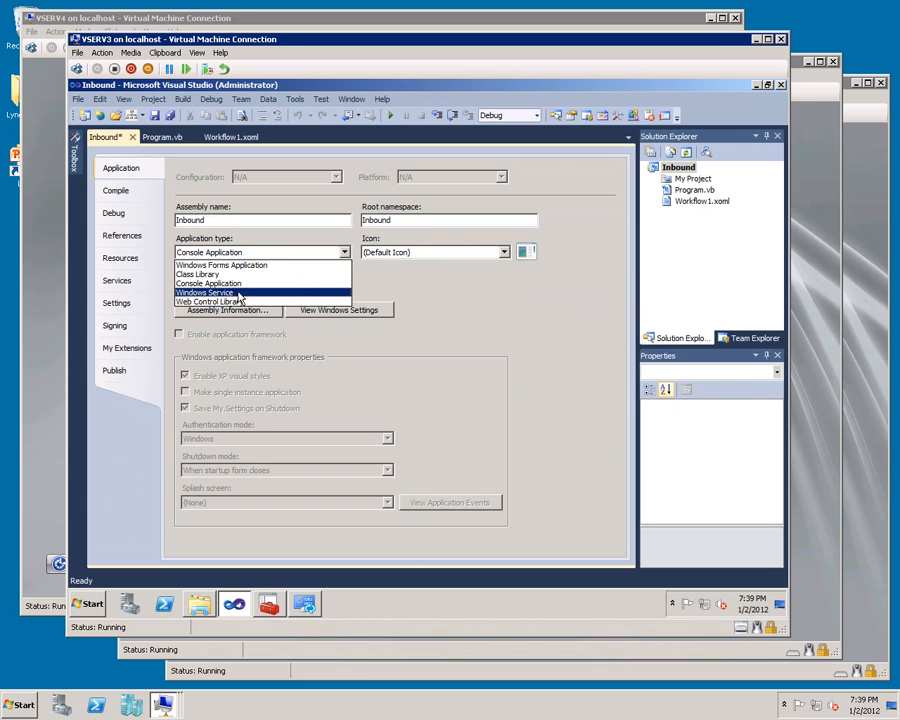
pyautogui.click(204, 292)
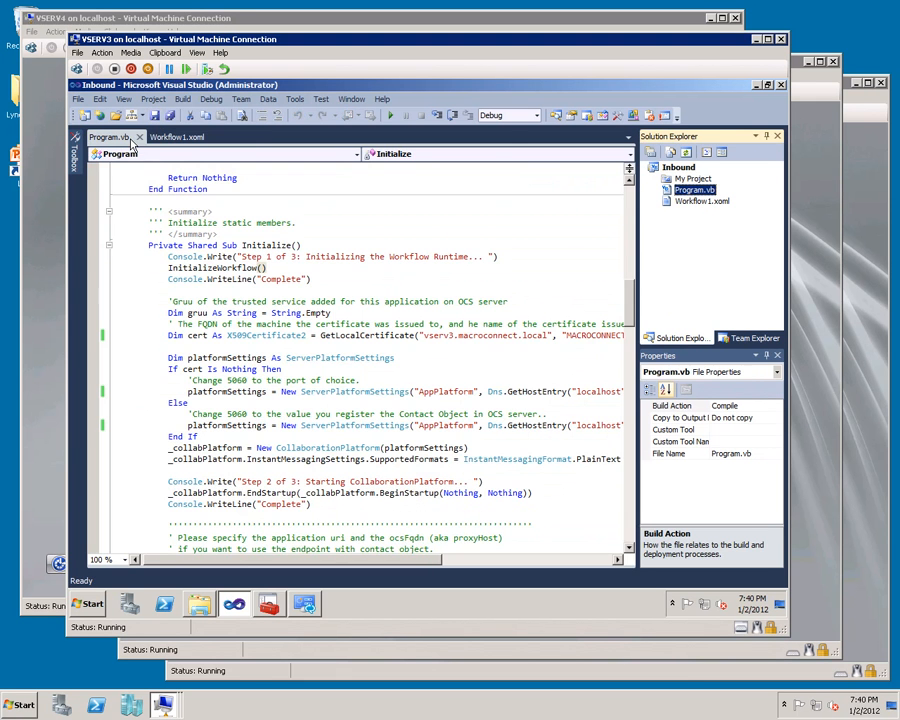
# Step: Add the Protected Overrides Sub OnStart override, run the project and dismiss the service start failure
pyautogui.scroll(3)
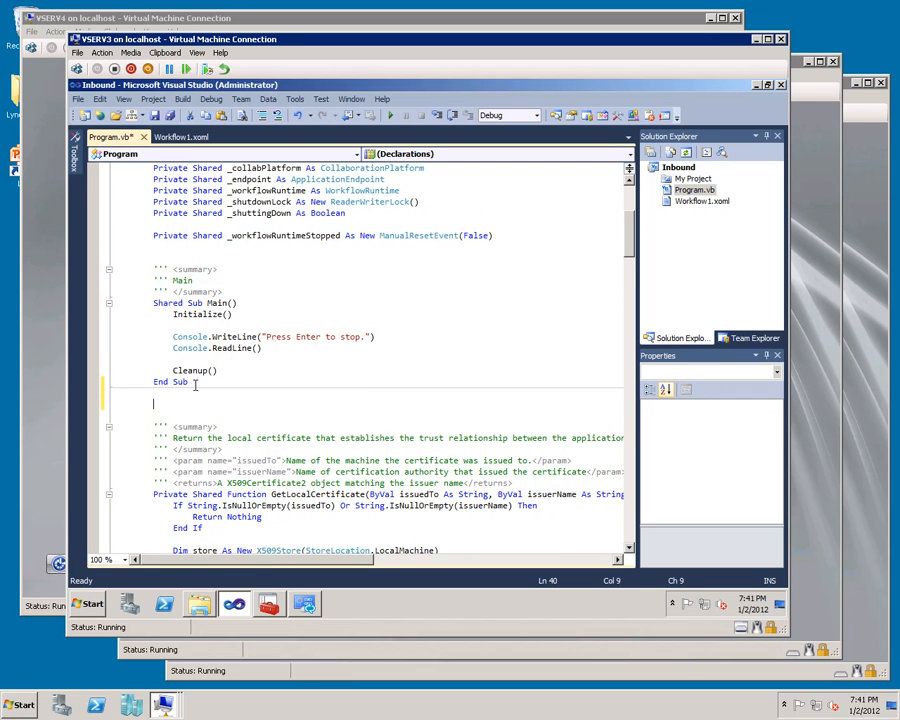
pyautogui.write('Protected Overrides Sub OnStart(ByVal args() As String)')
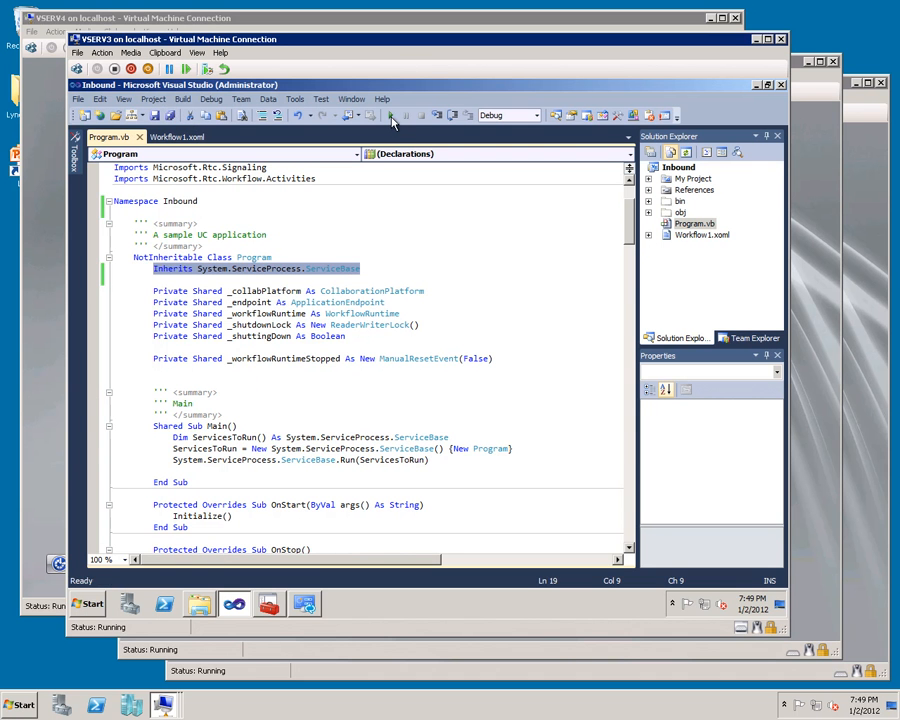
pyautogui.click(404, 114)
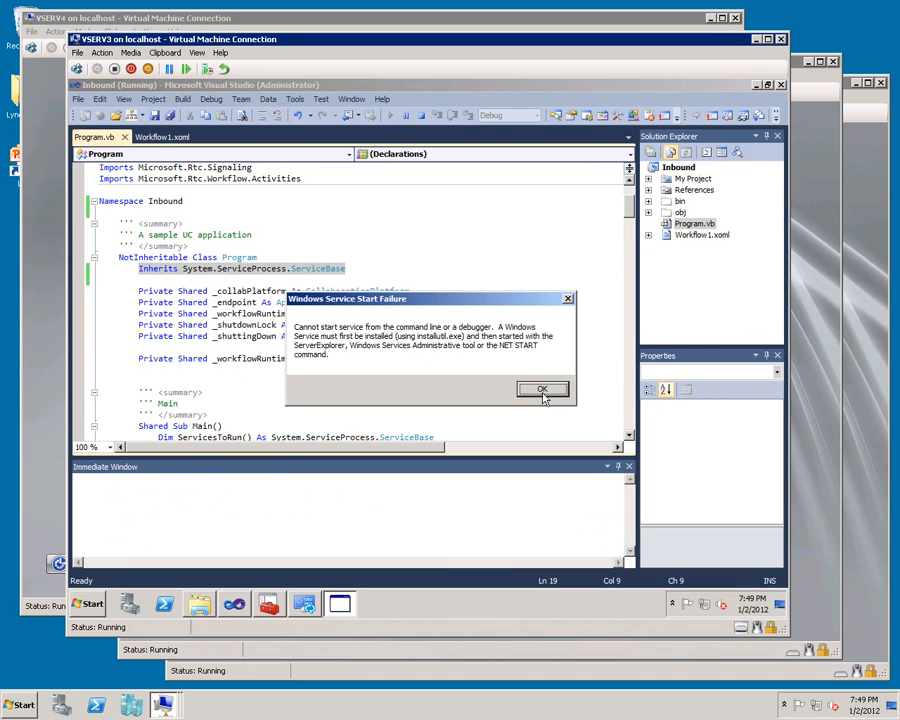
pyautogui.click(542, 388)
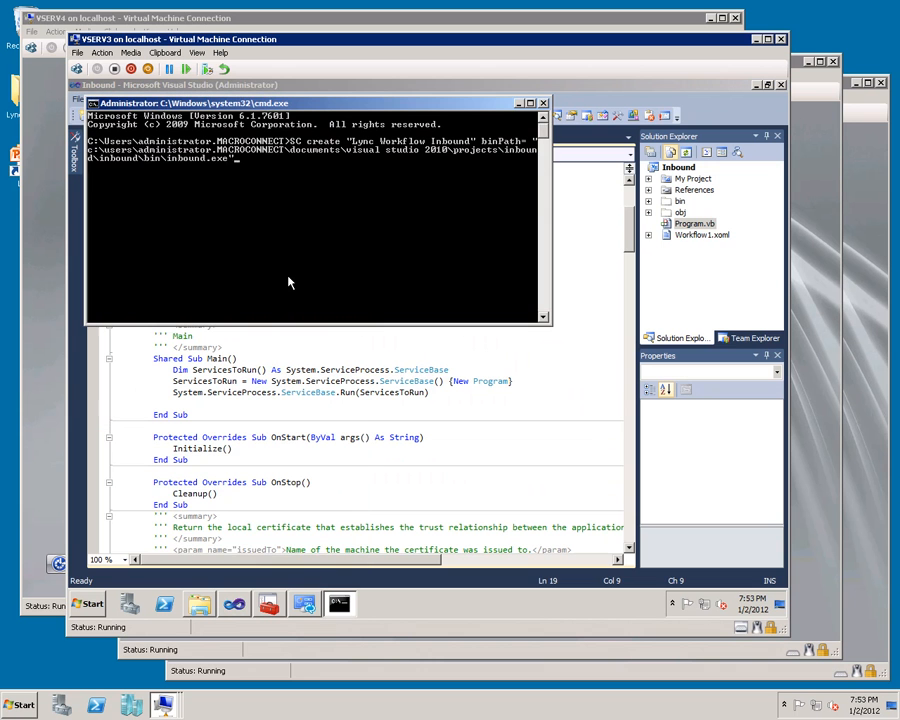